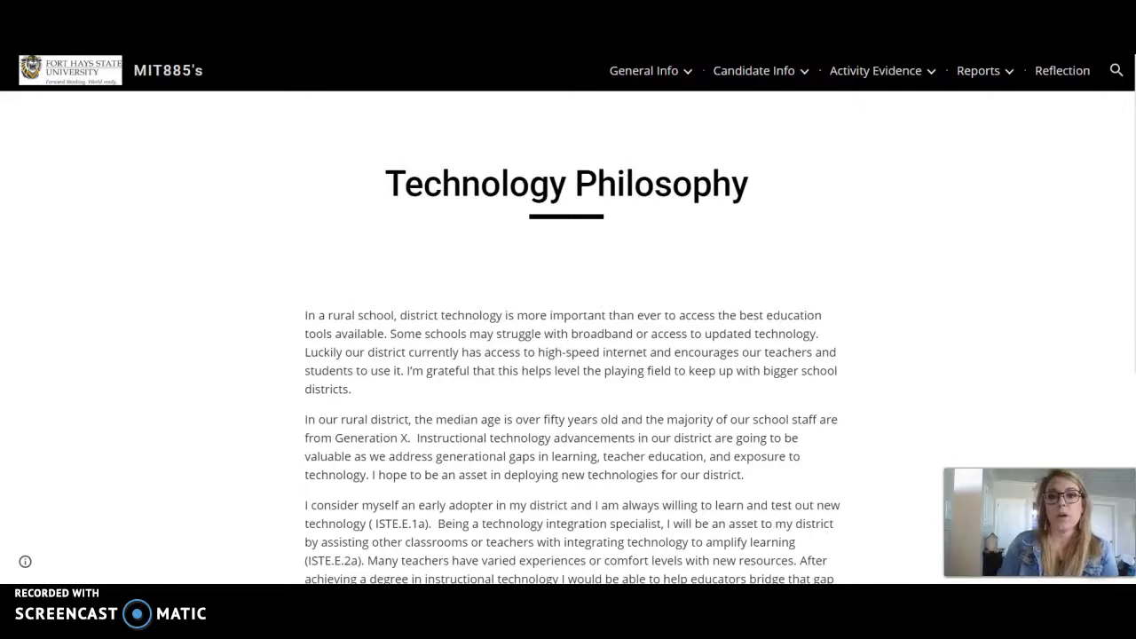
- Read through the Technology Philosophy page of MIT885's e-portfolio
click(754, 71)
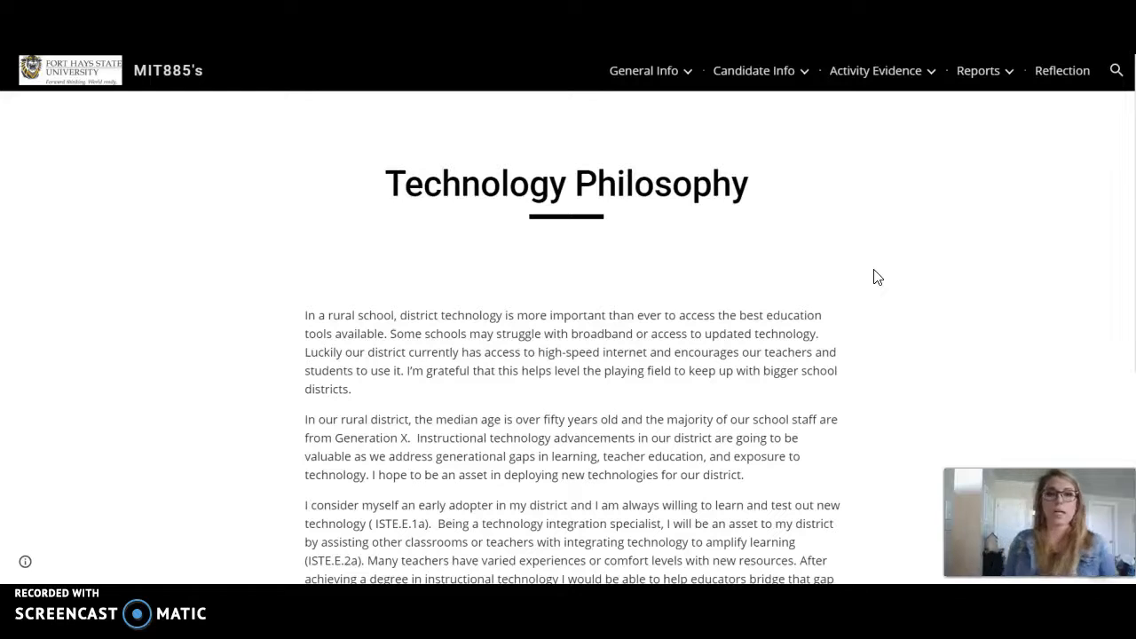
click(888, 377)
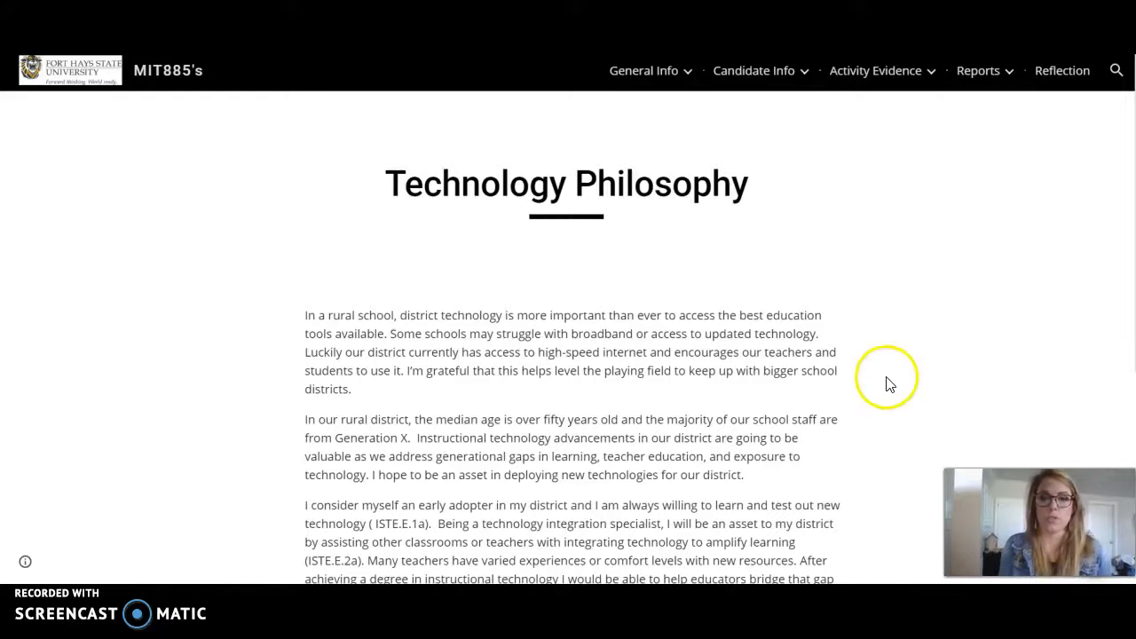
scroll(down, 3)
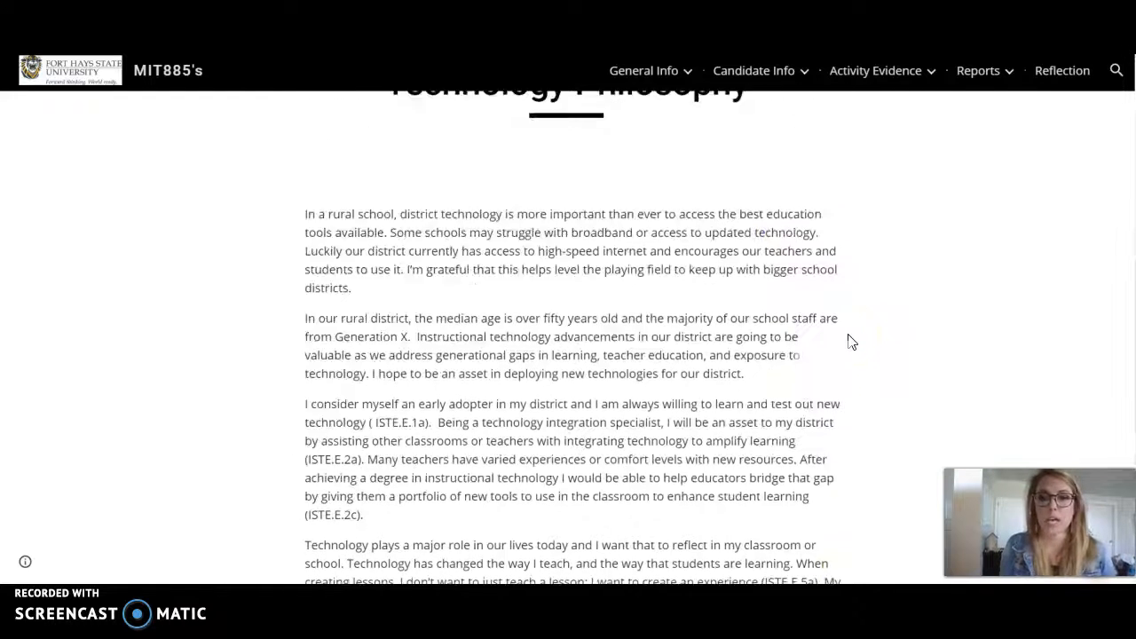
click(752, 70)
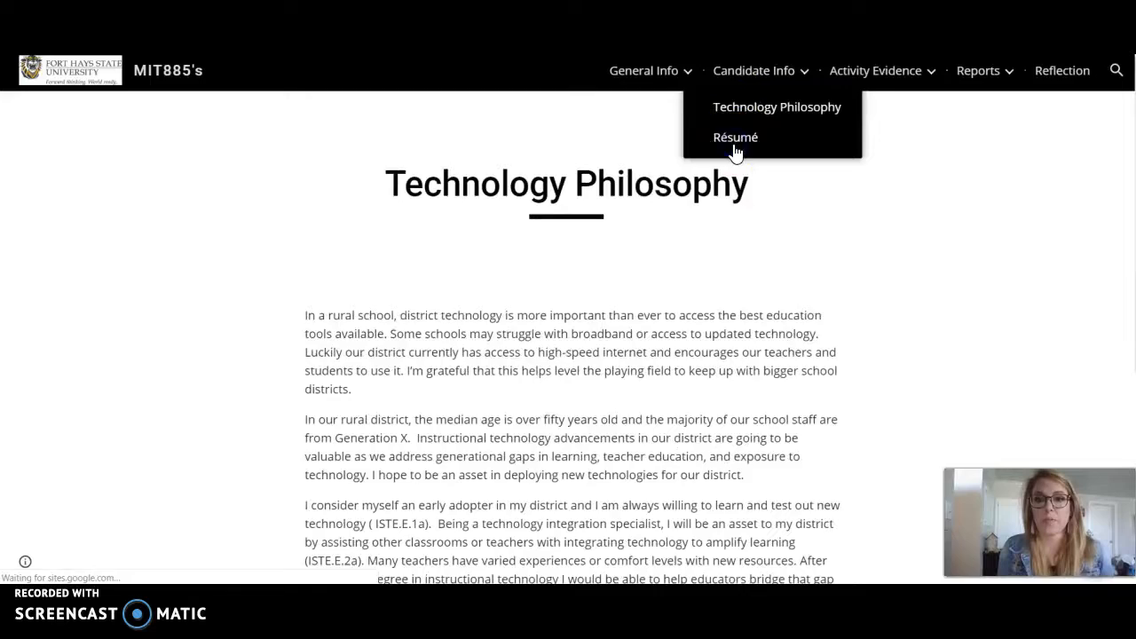
- Go to the Résumé page and scroll through its embedded résumé document
click(735, 137)
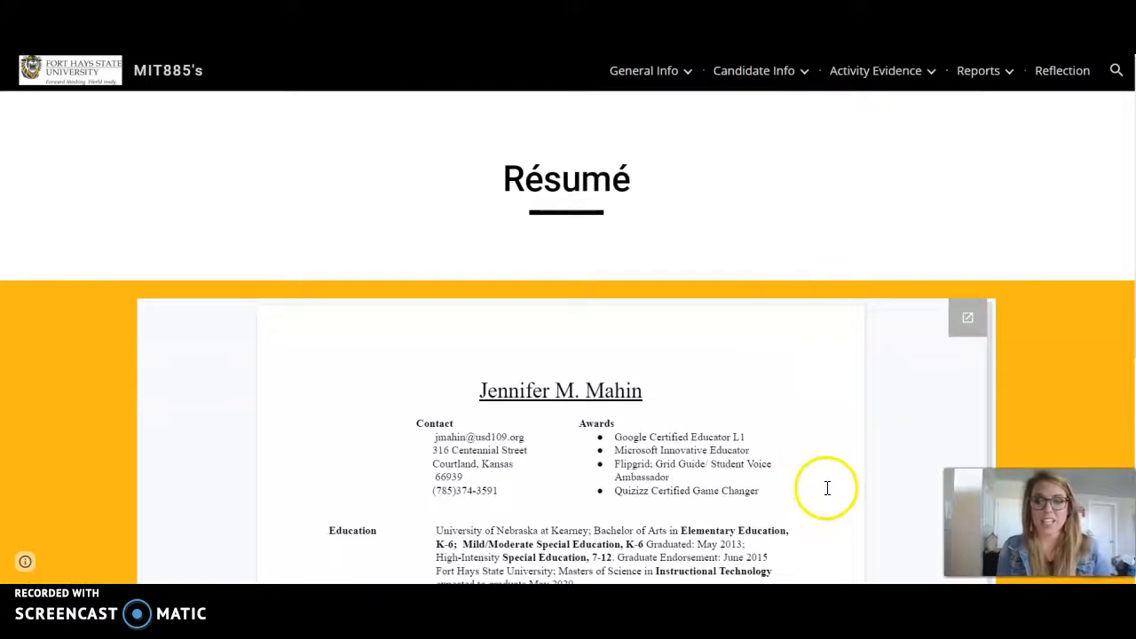
scroll(down, 3)
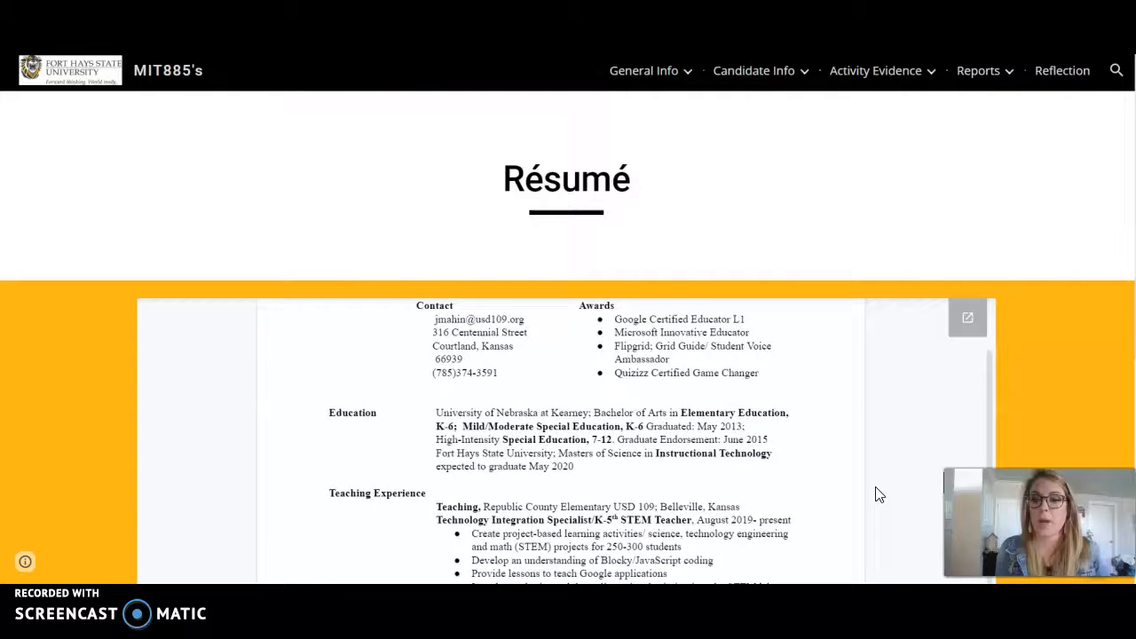
scroll(down, 3)
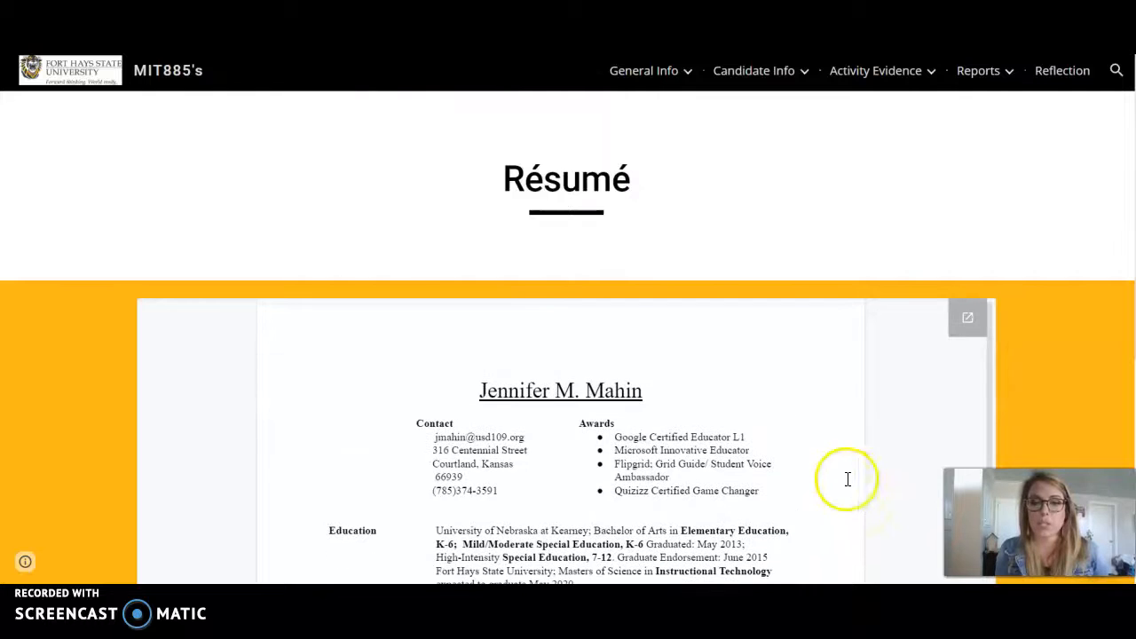
click(754, 70)
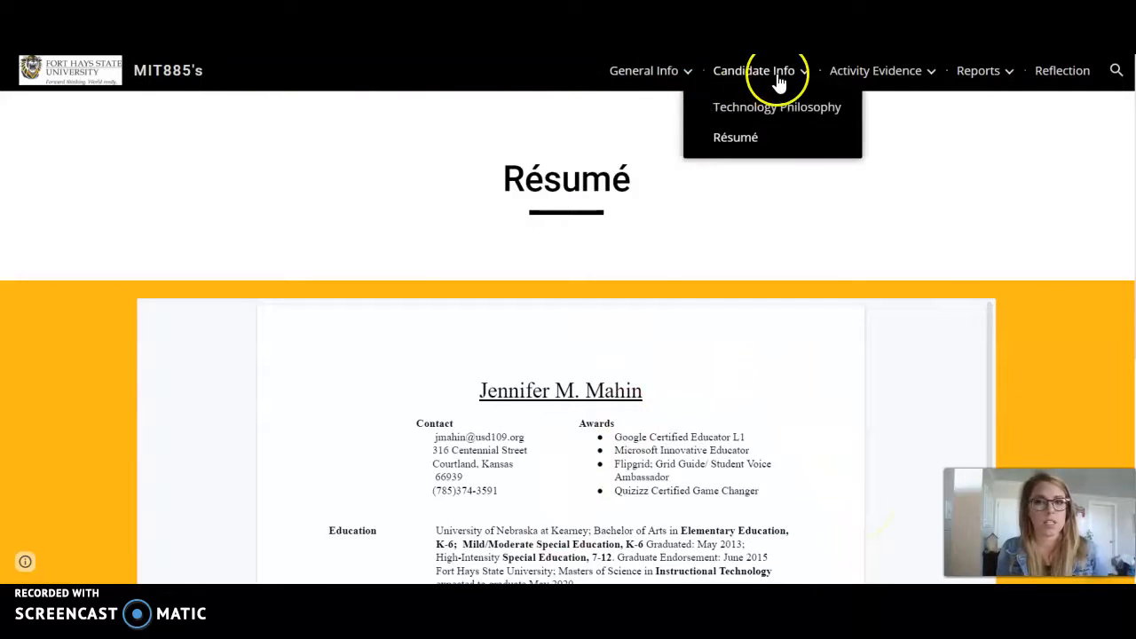
mouse_move(875, 70)
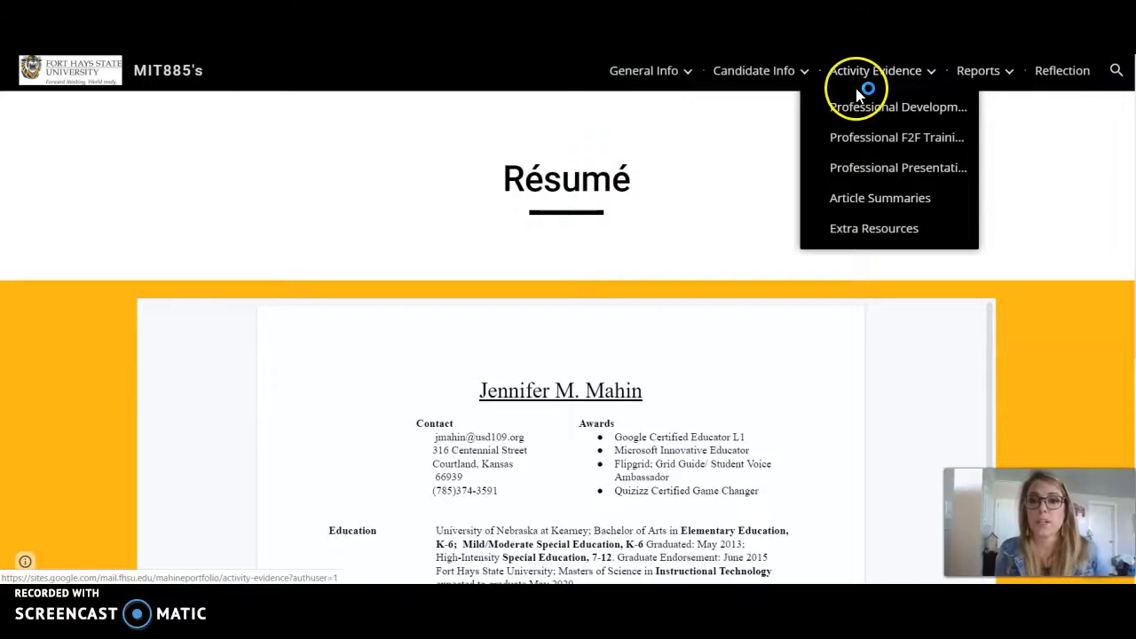
- Go to the Professional Development Plan page and scroll through the start of its document
click(898, 107)
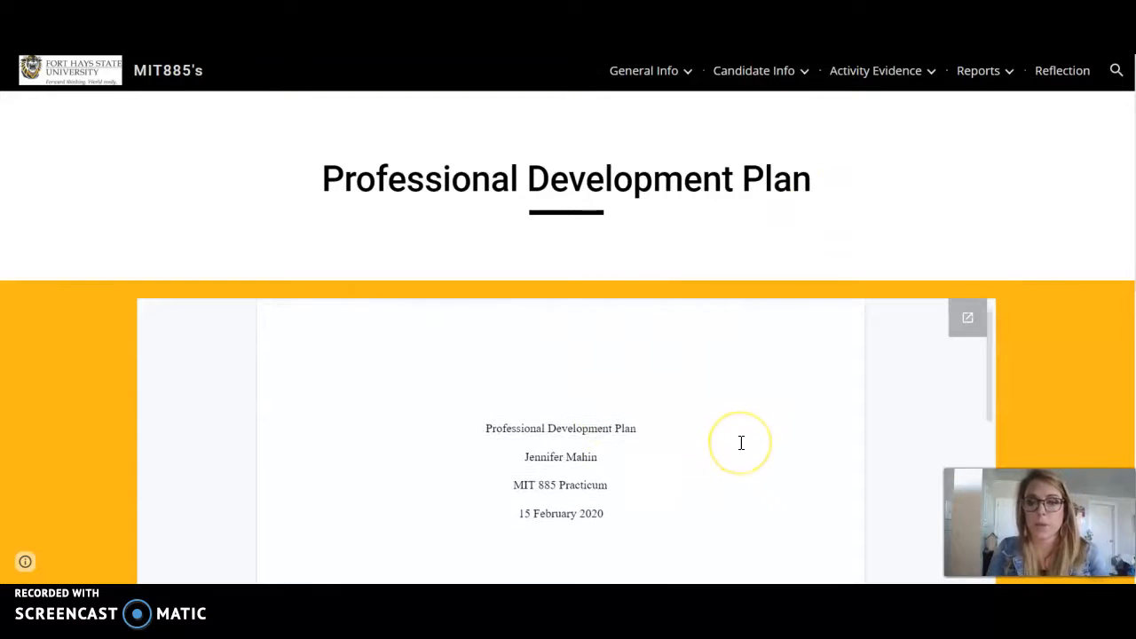
scroll(down, 3)
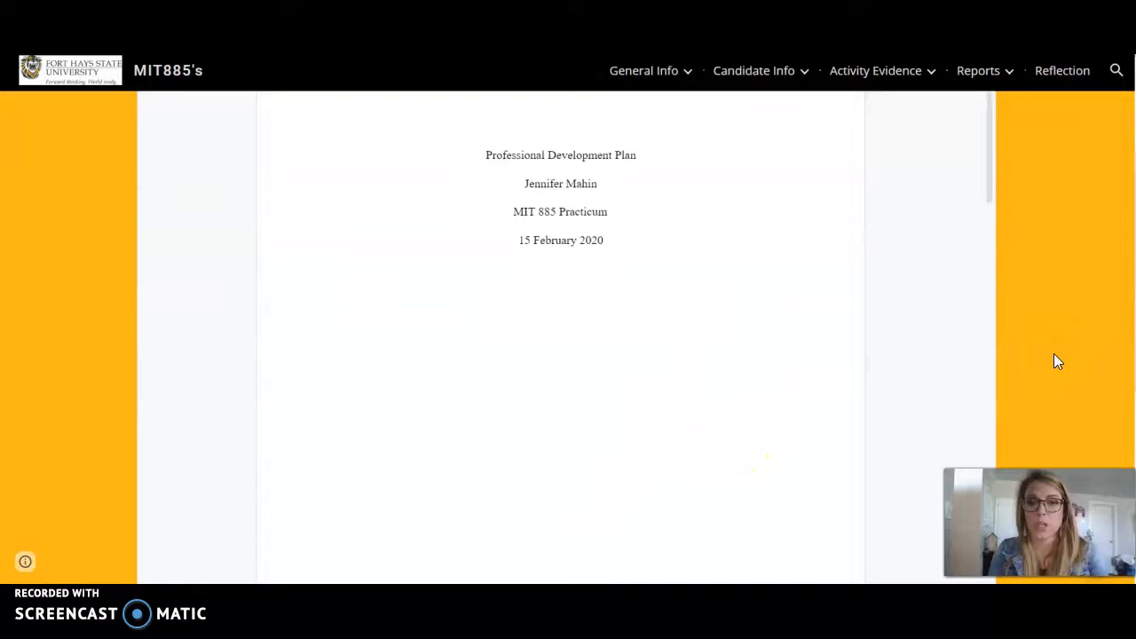
scroll(down, 3)
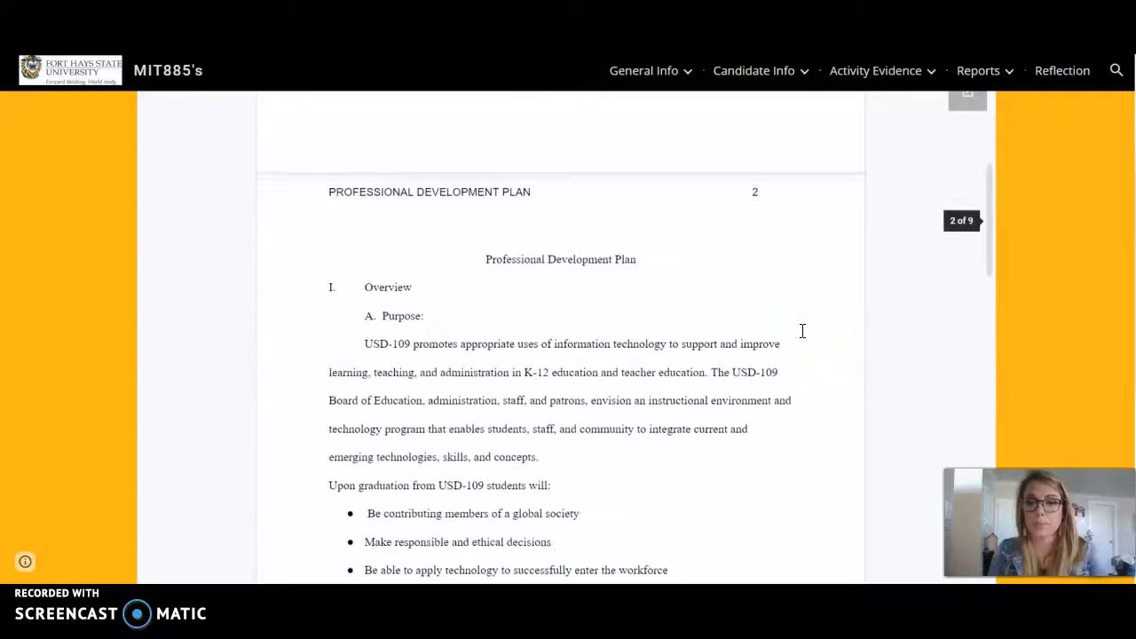
scroll(down, 3)
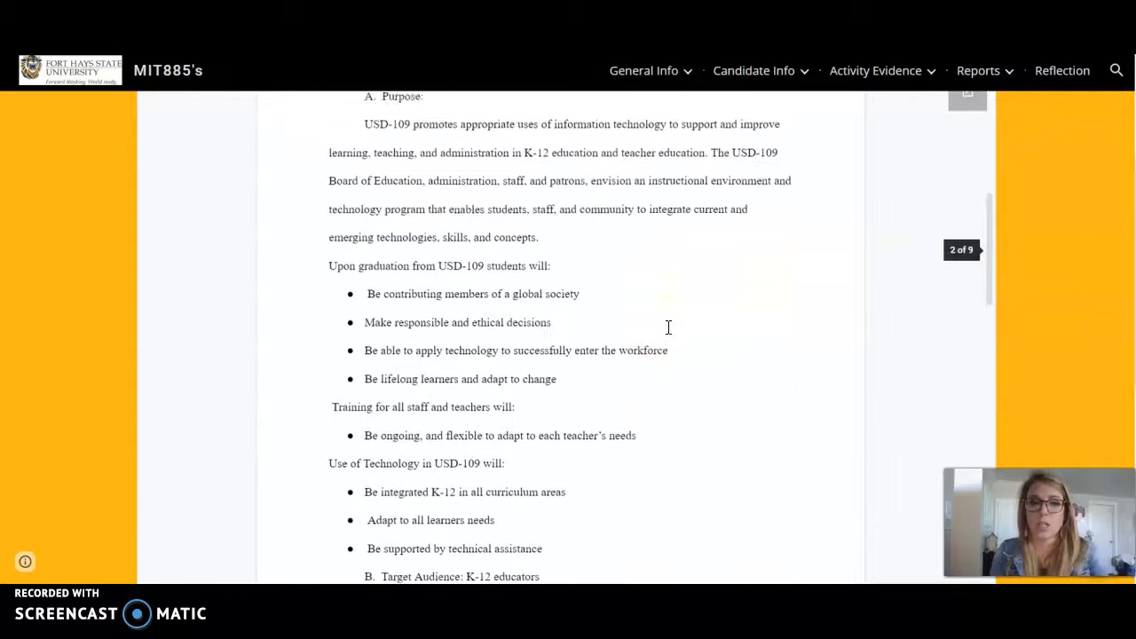
scroll(down, 3)
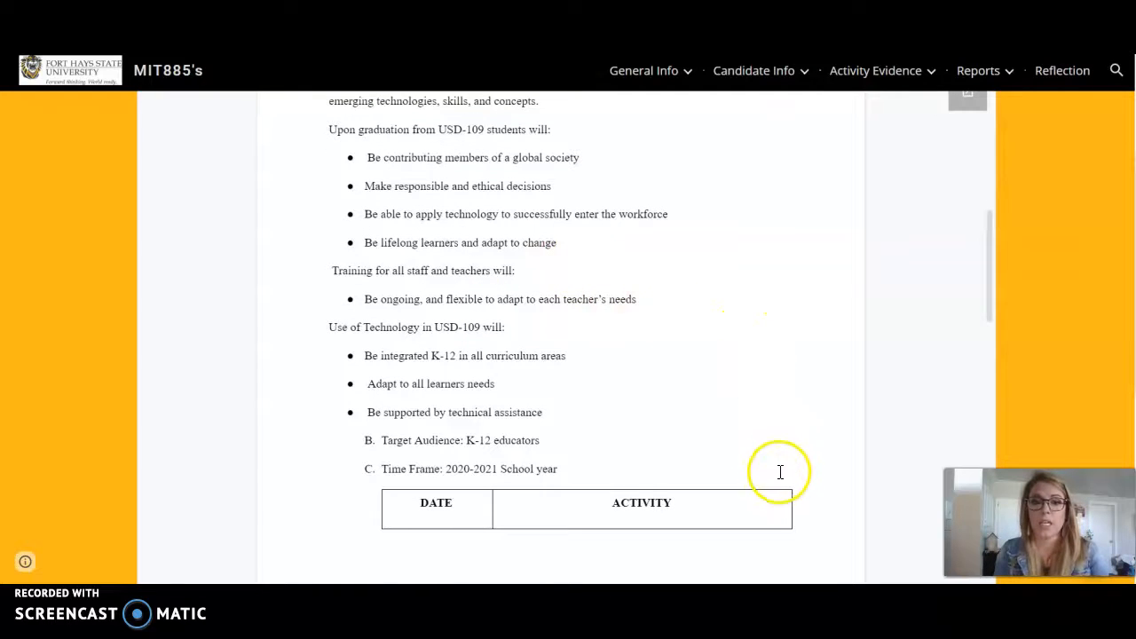
scroll(down, 3)
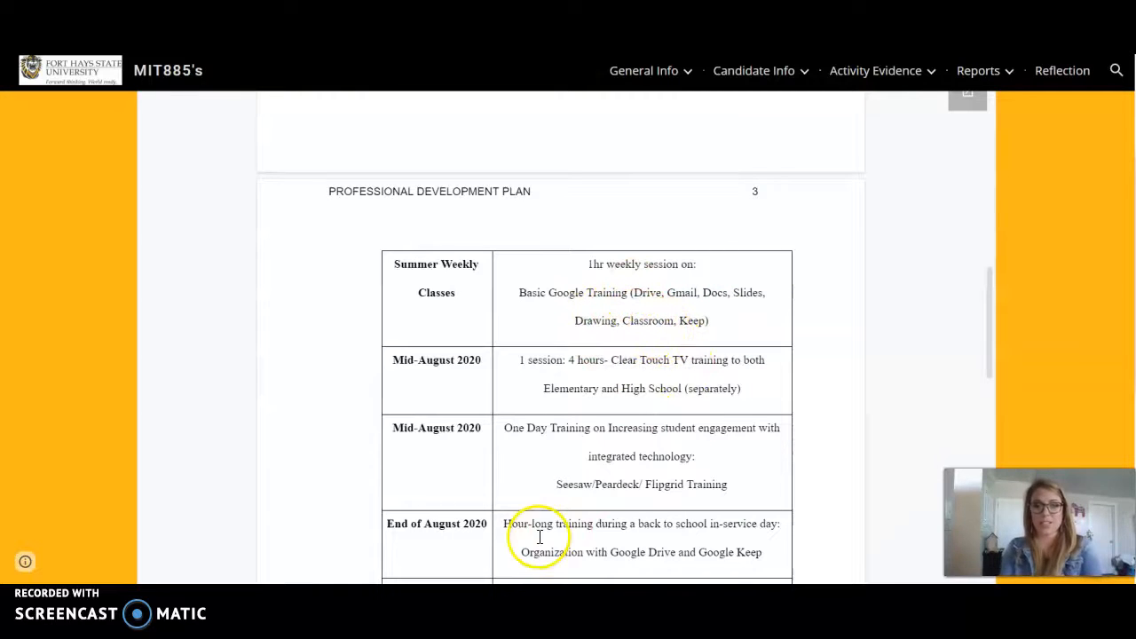
- Scroll on through the plan's training schedule and goals tables
scroll(down, 3)
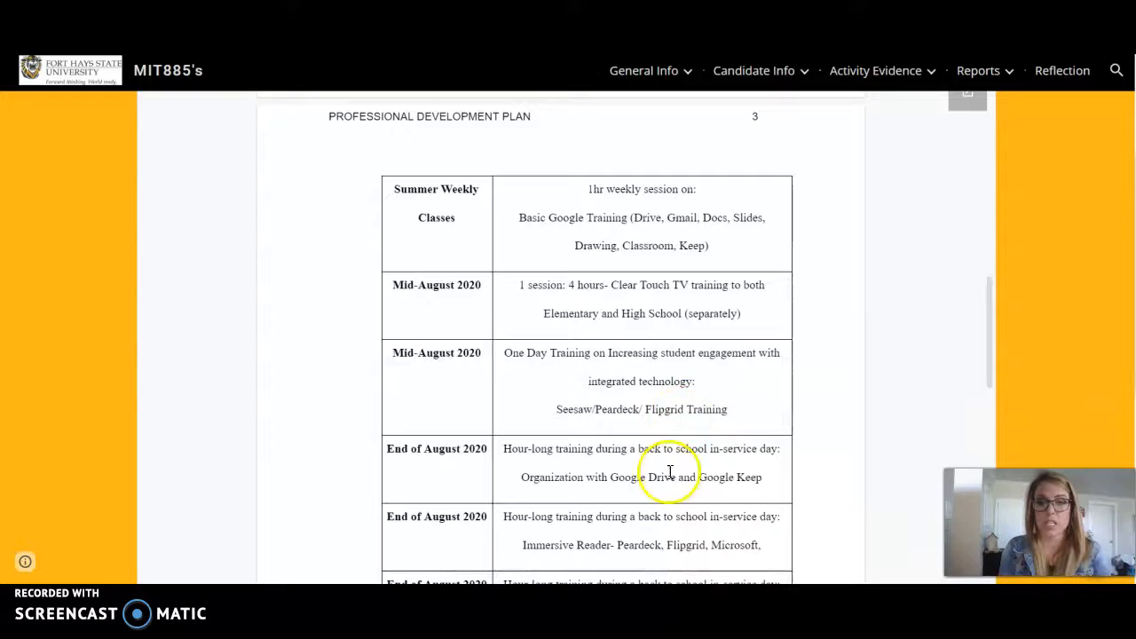
scroll(up, 3)
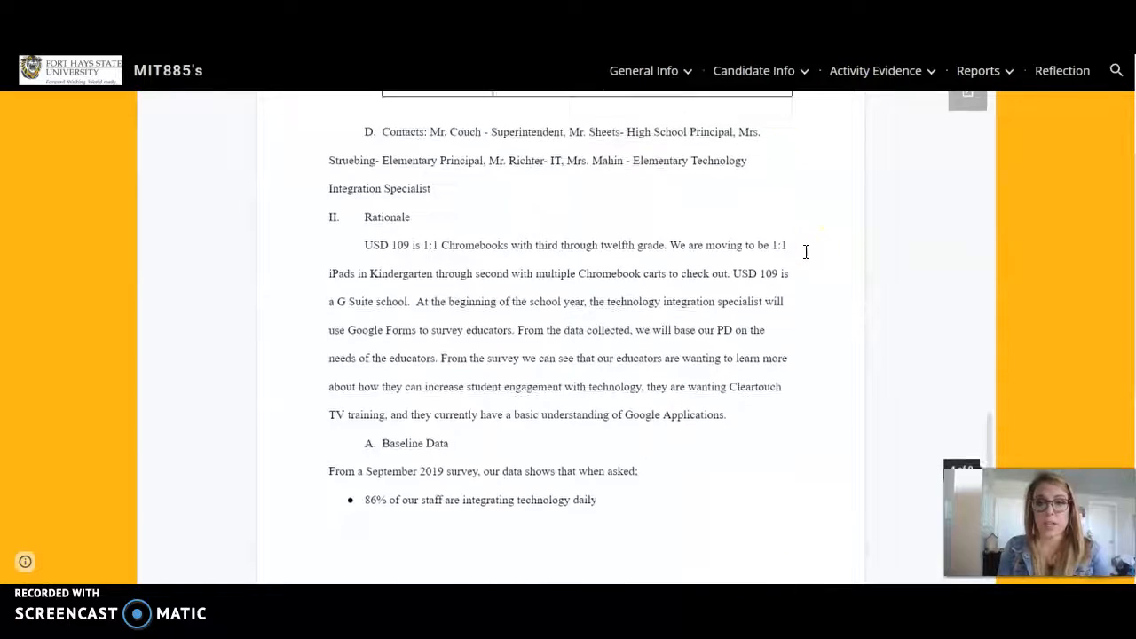
scroll(down, 3)
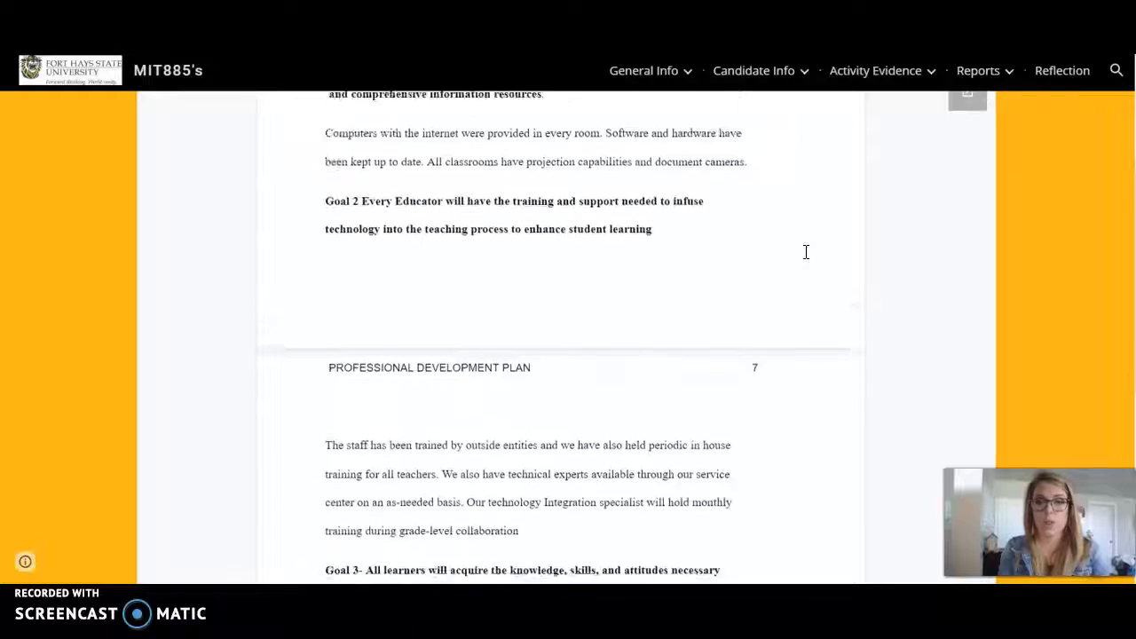
scroll(down, 3)
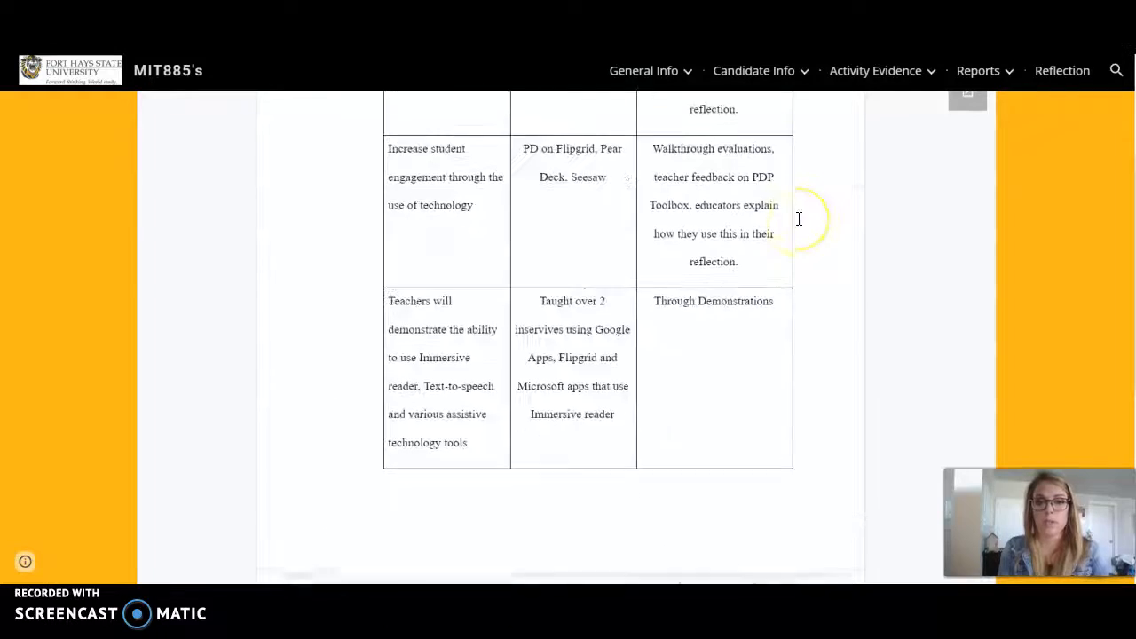
scroll(down, 3)
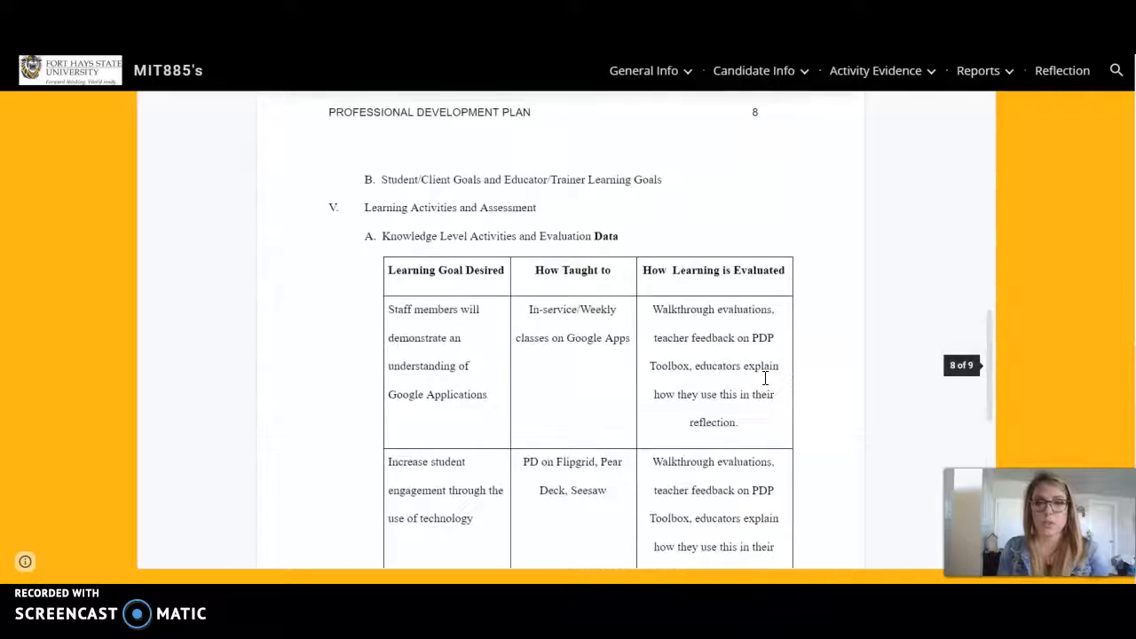
click(875, 70)
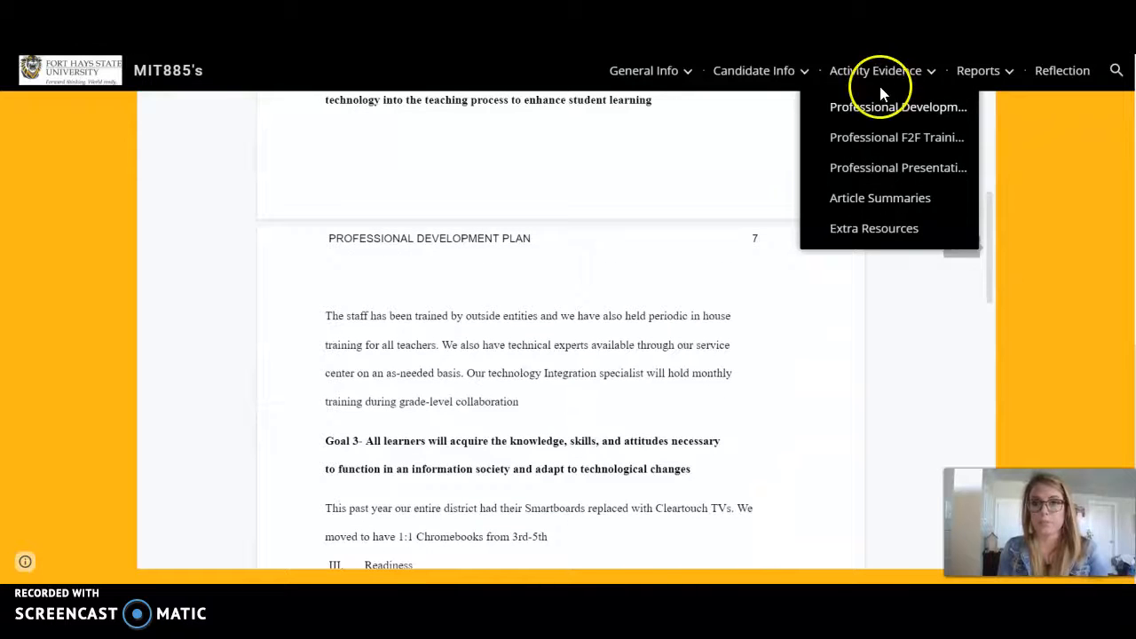
- Browse the Google Drawings, images-and-games and Flipgrid entries on Professional F2F Training Videos
click(896, 137)
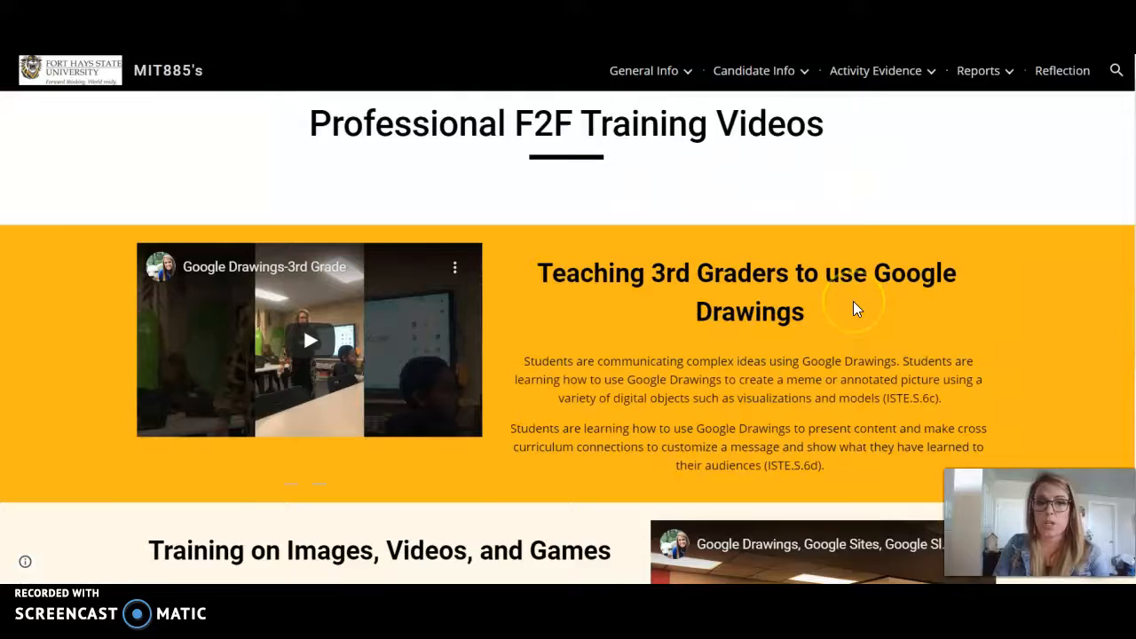
scroll(down, 3)
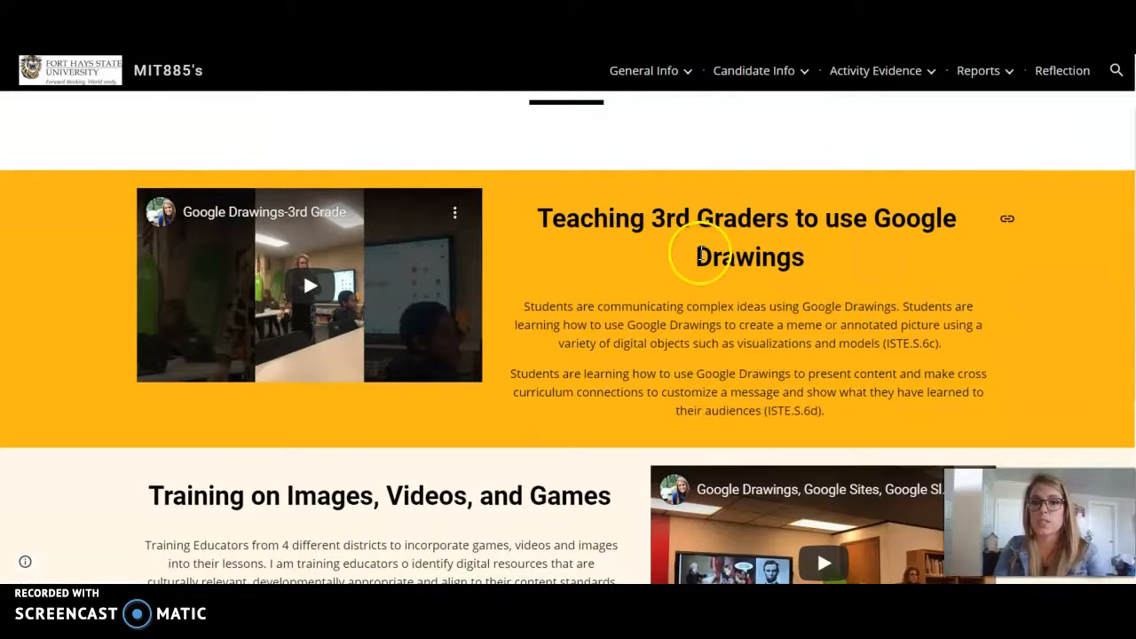
mouse_move(843, 266)
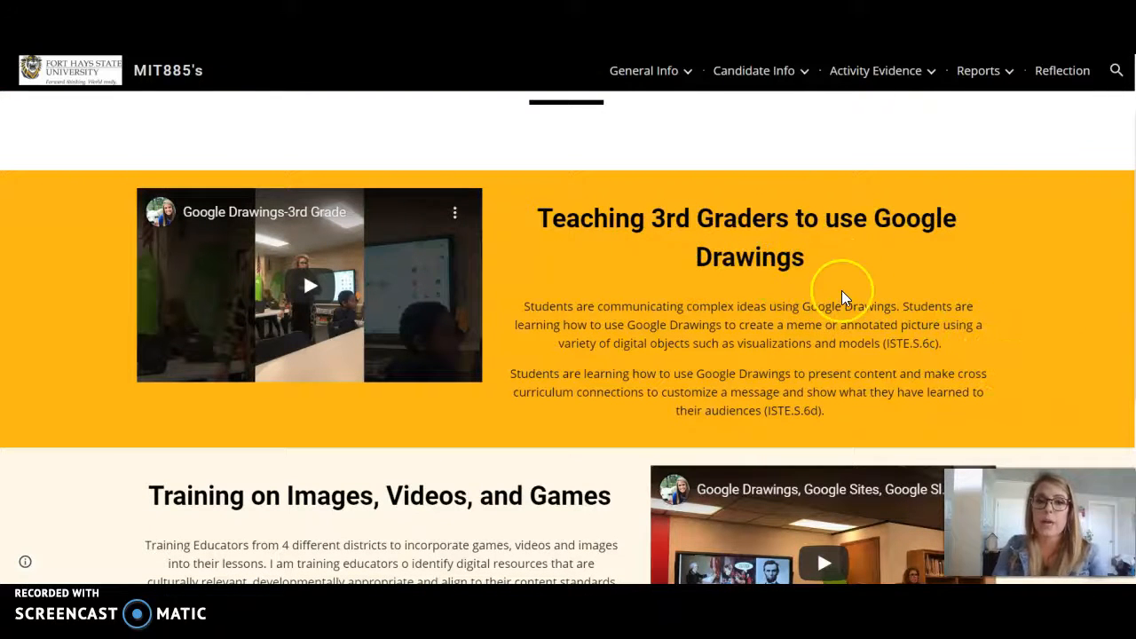
mouse_move(811, 233)
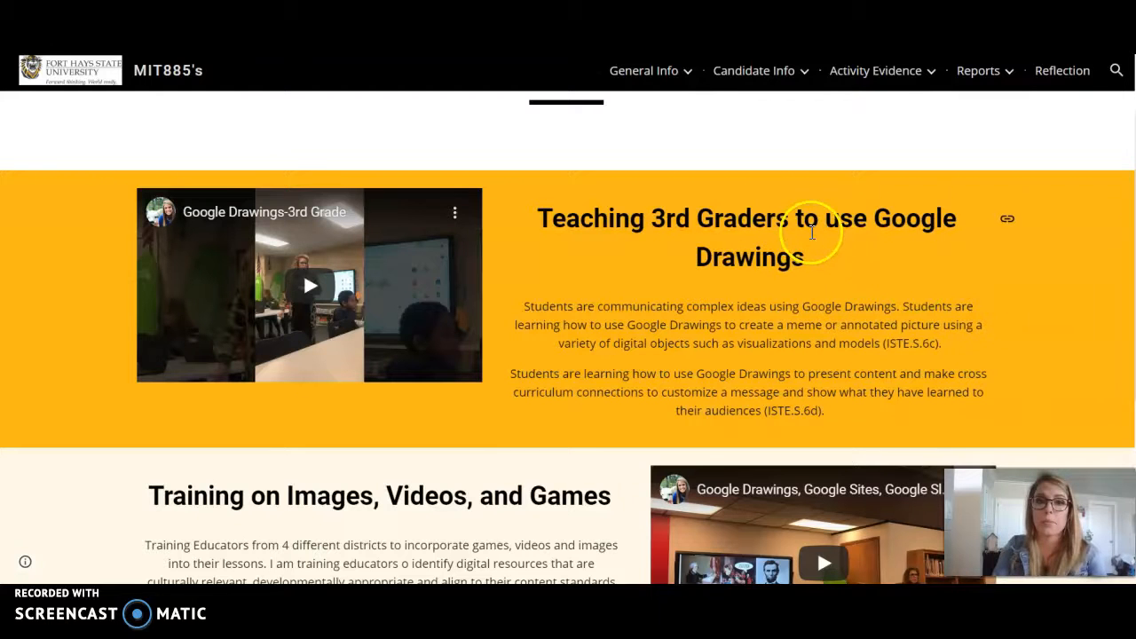
scroll(down, 3)
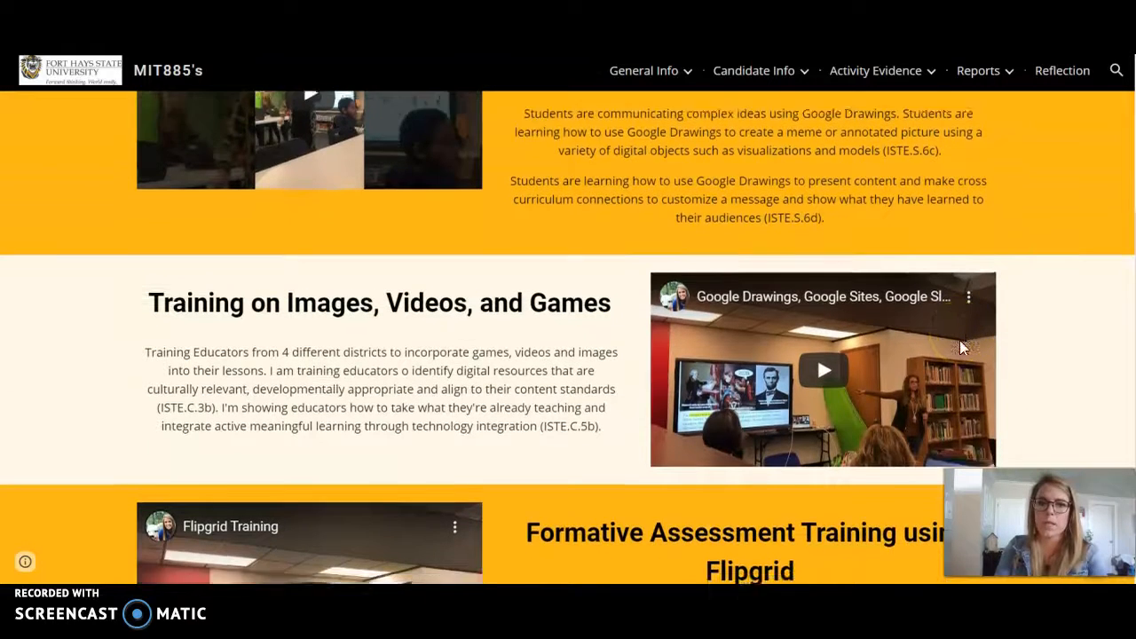
scroll(down, 3)
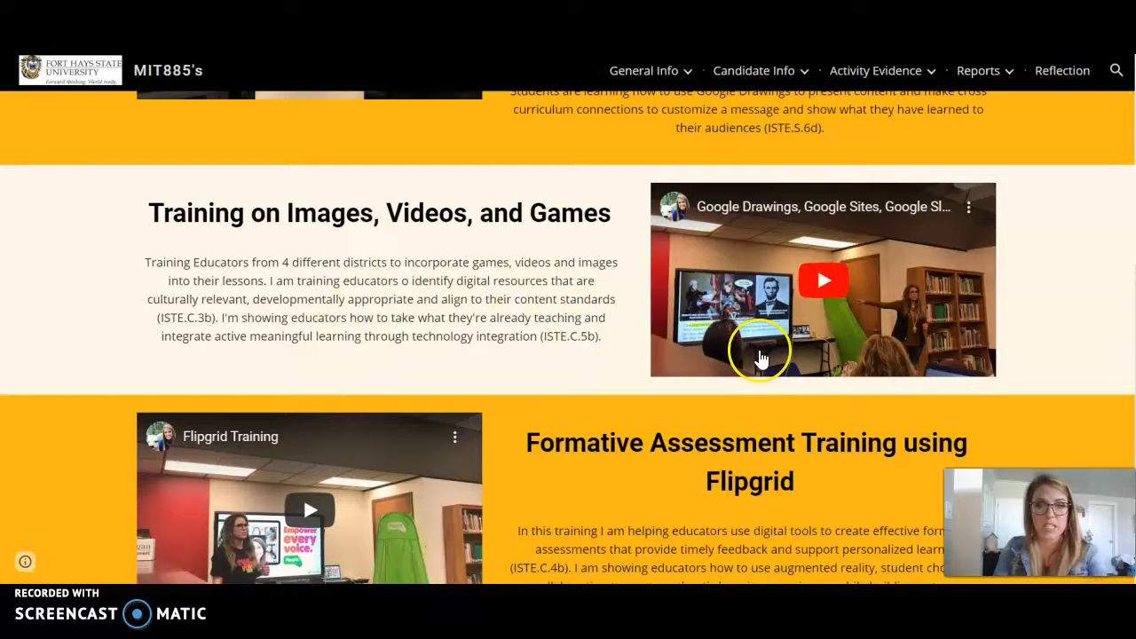
scroll(down, 3)
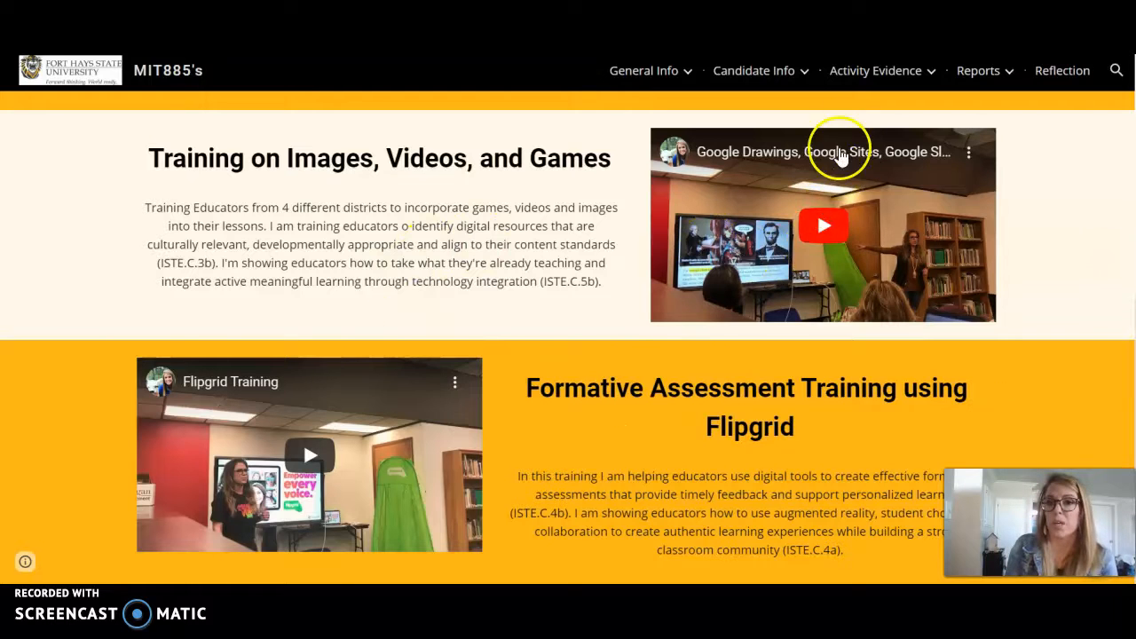
click(875, 70)
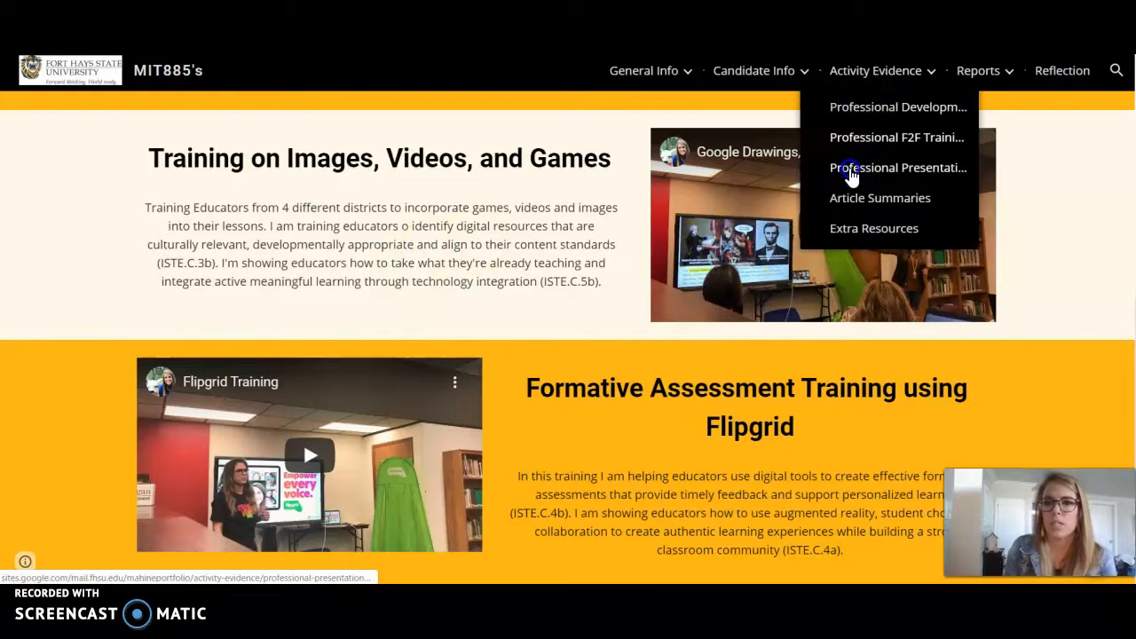
- Scroll Professional Presentations past Google Drawings and FERPA to Flipgrid and Extra Resources
click(898, 167)
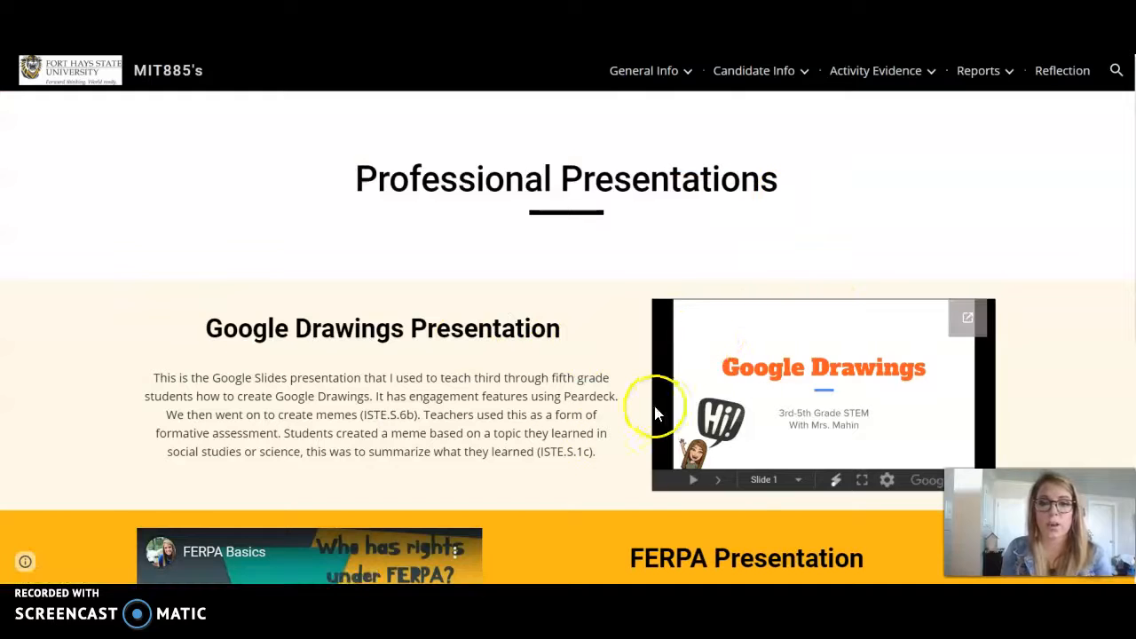
mouse_move(631, 381)
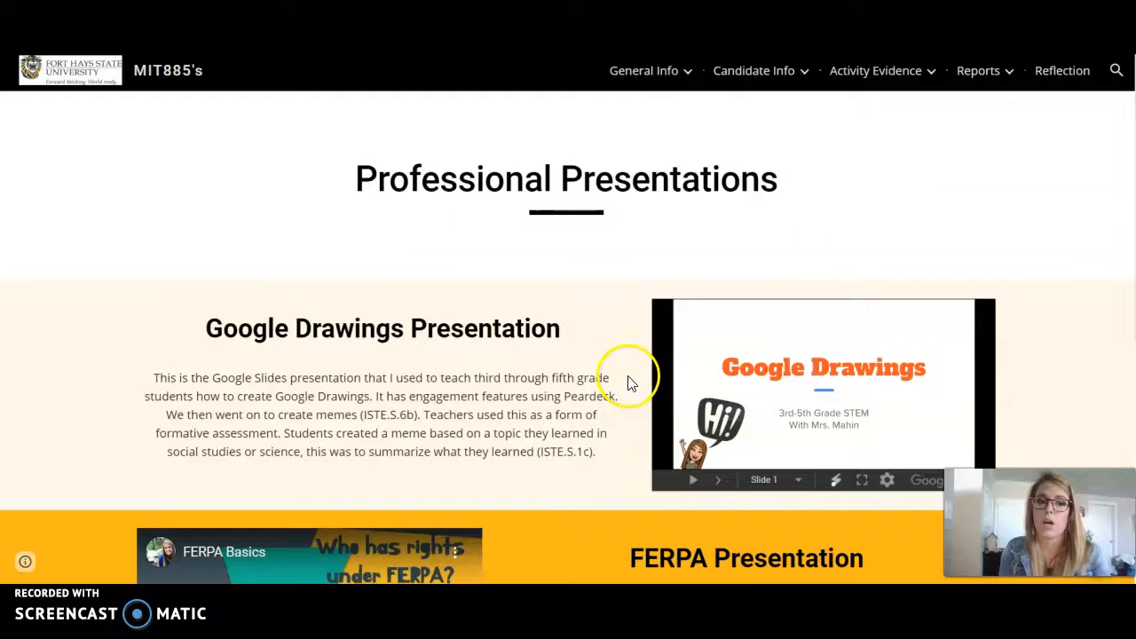
scroll(down, 3)
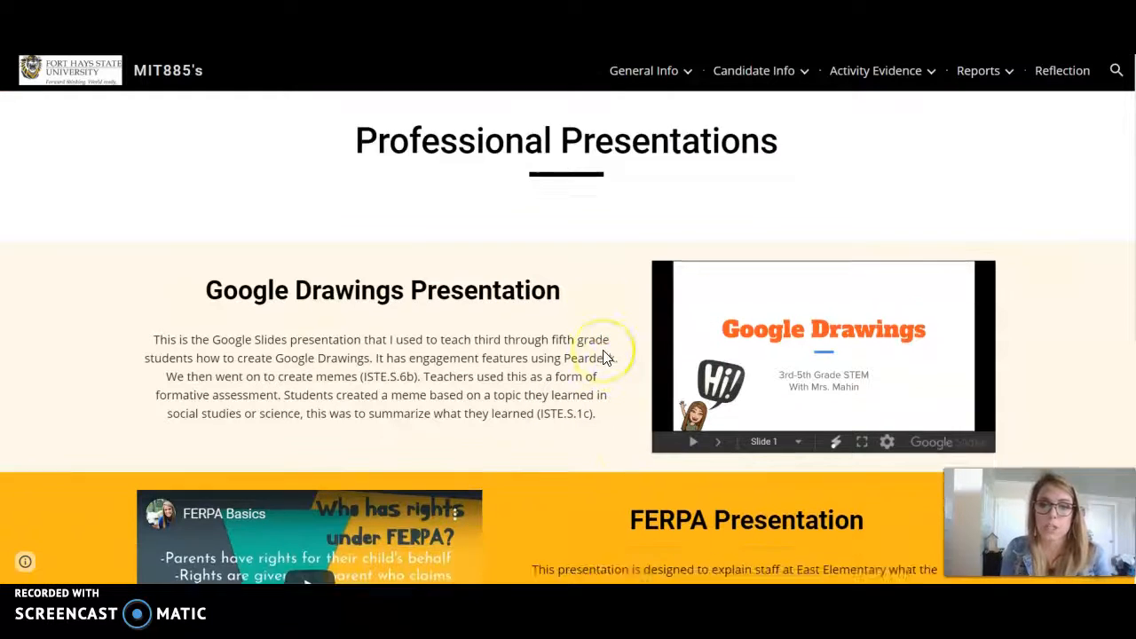
scroll(down, 3)
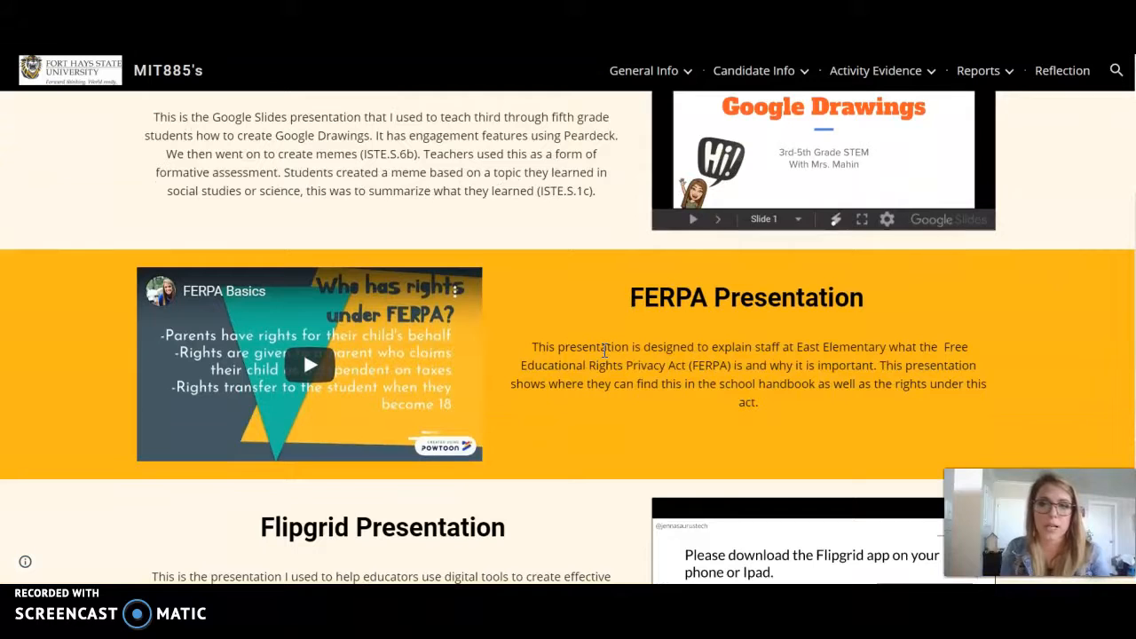
scroll(down, 3)
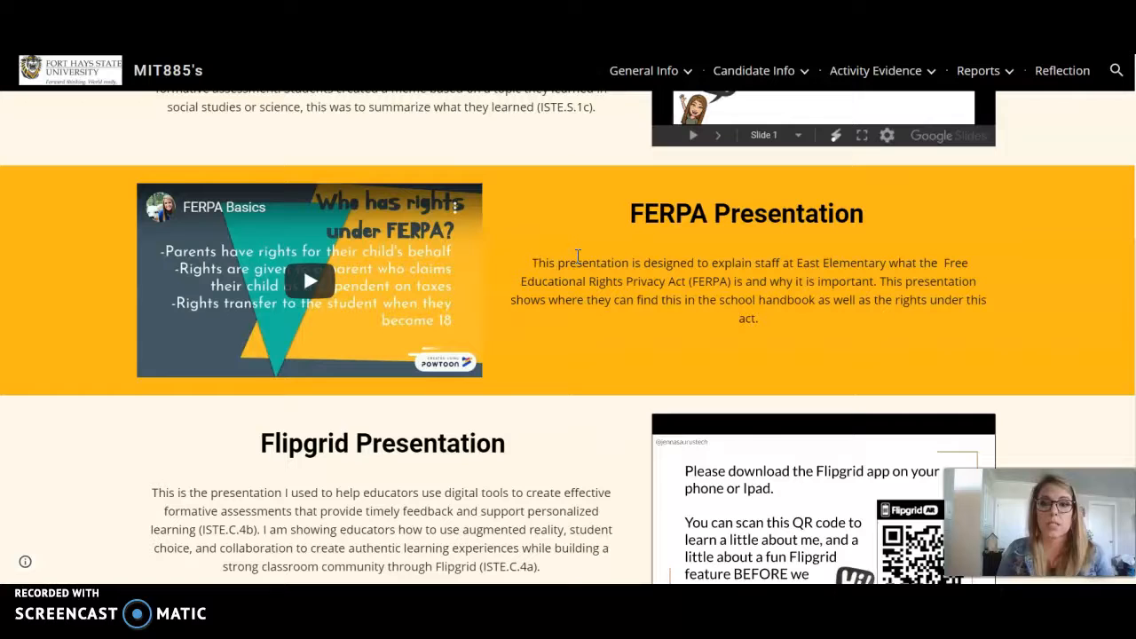
scroll(down, 3)
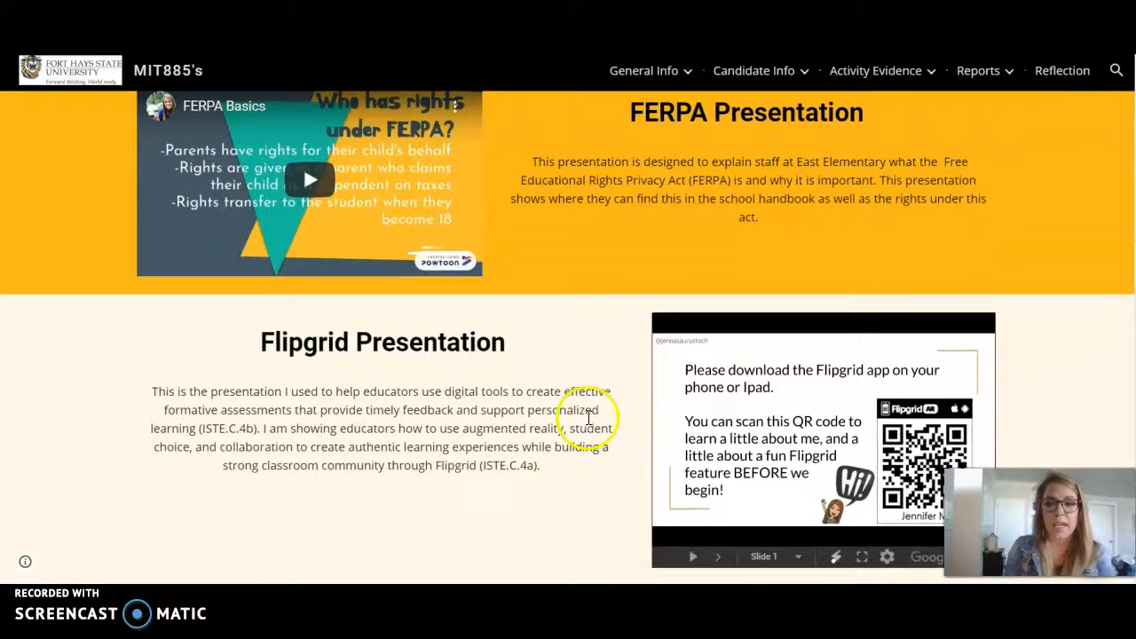
mouse_move(599, 522)
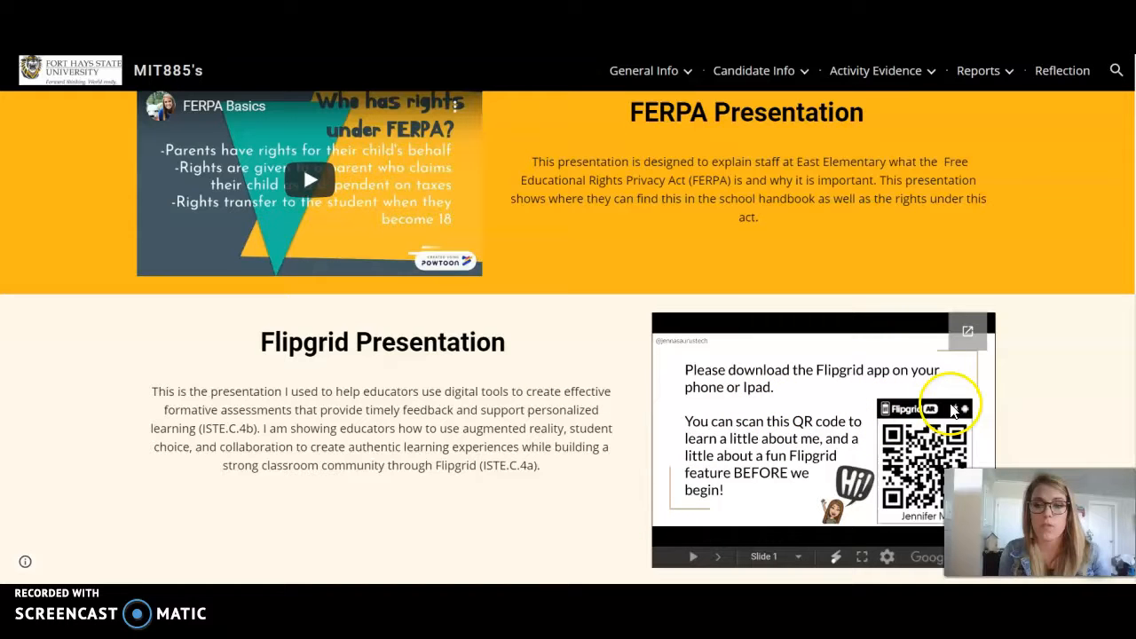
mouse_move(892, 411)
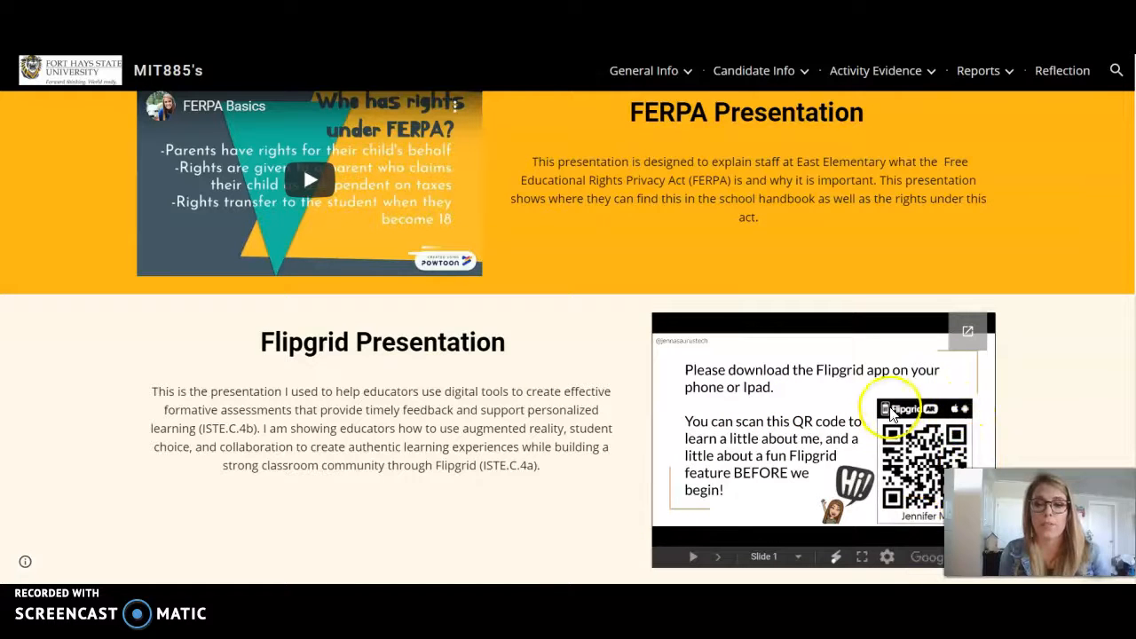
mouse_move(868, 457)
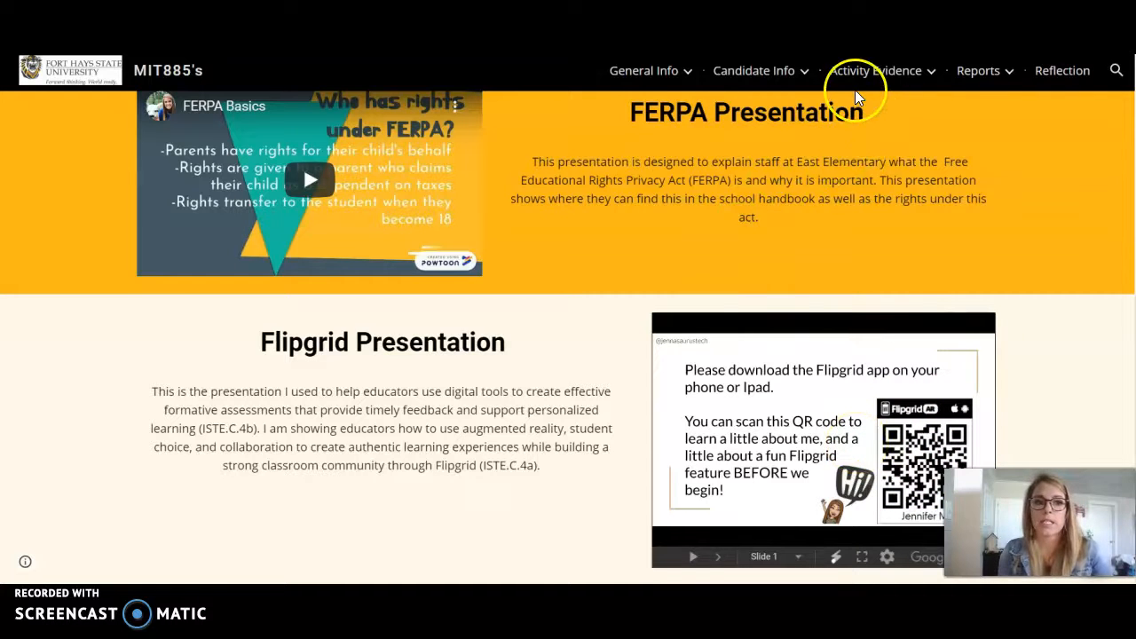
click(875, 70)
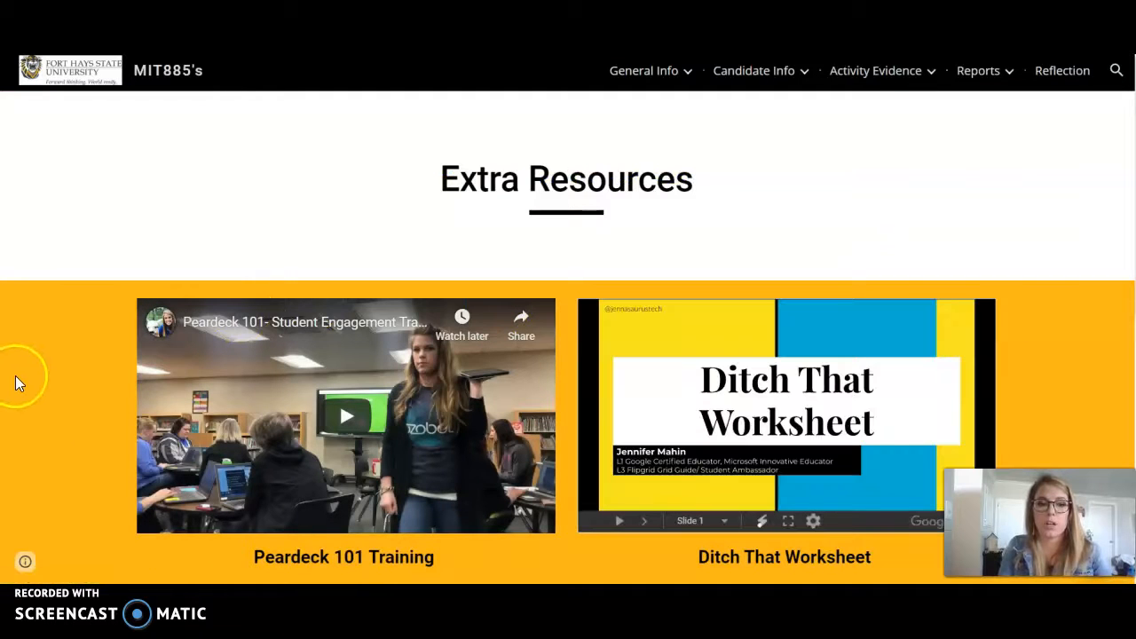
- Browse the Peardeck, Ditch That Worksheet, Flipgrid and Quizizz resources on Extra Resources
scroll(down, 3)
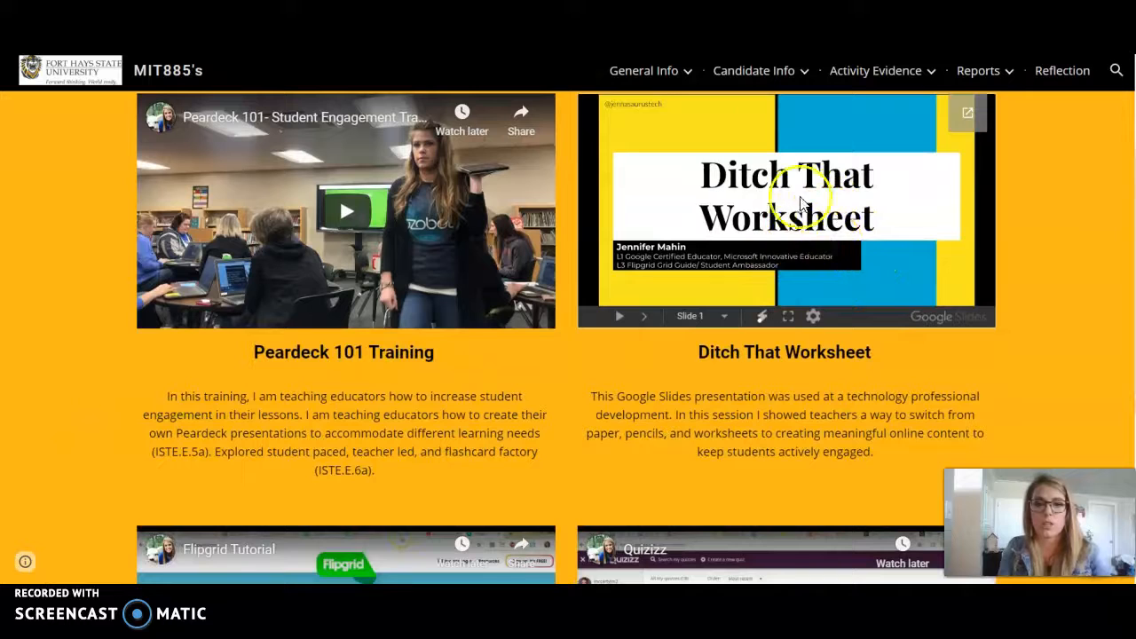
mouse_move(719, 194)
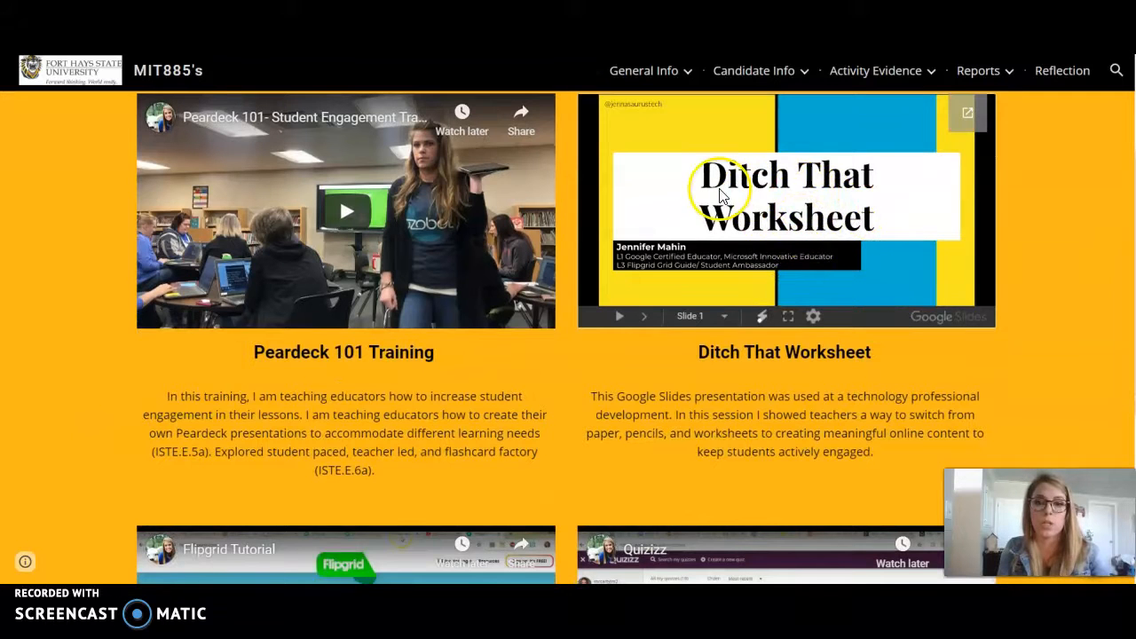
mouse_move(706, 280)
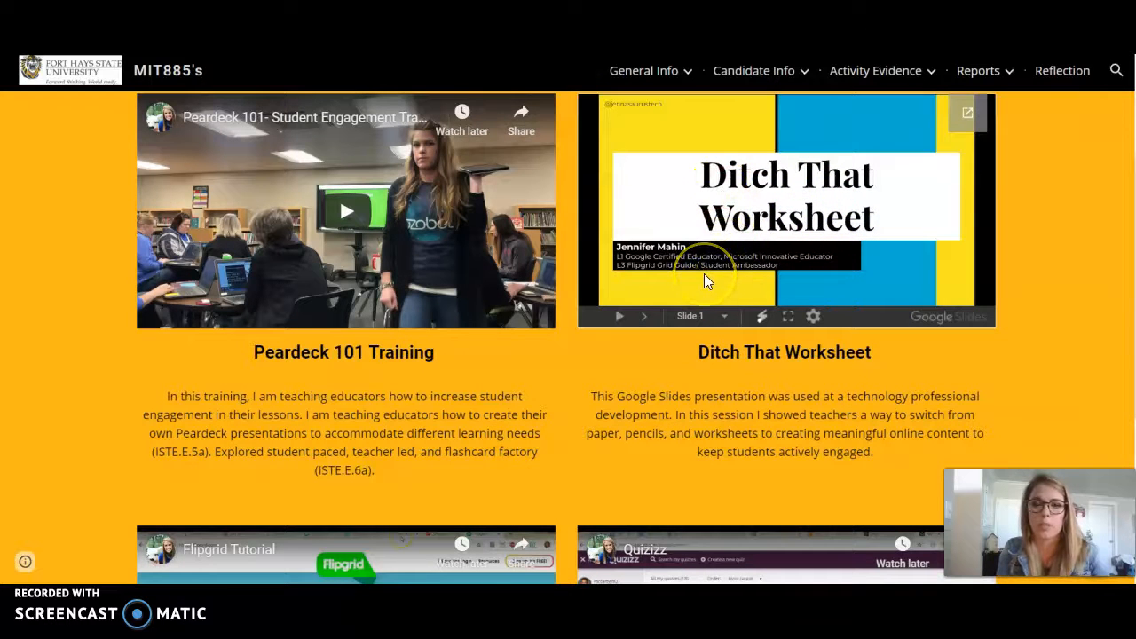
scroll(down, 3)
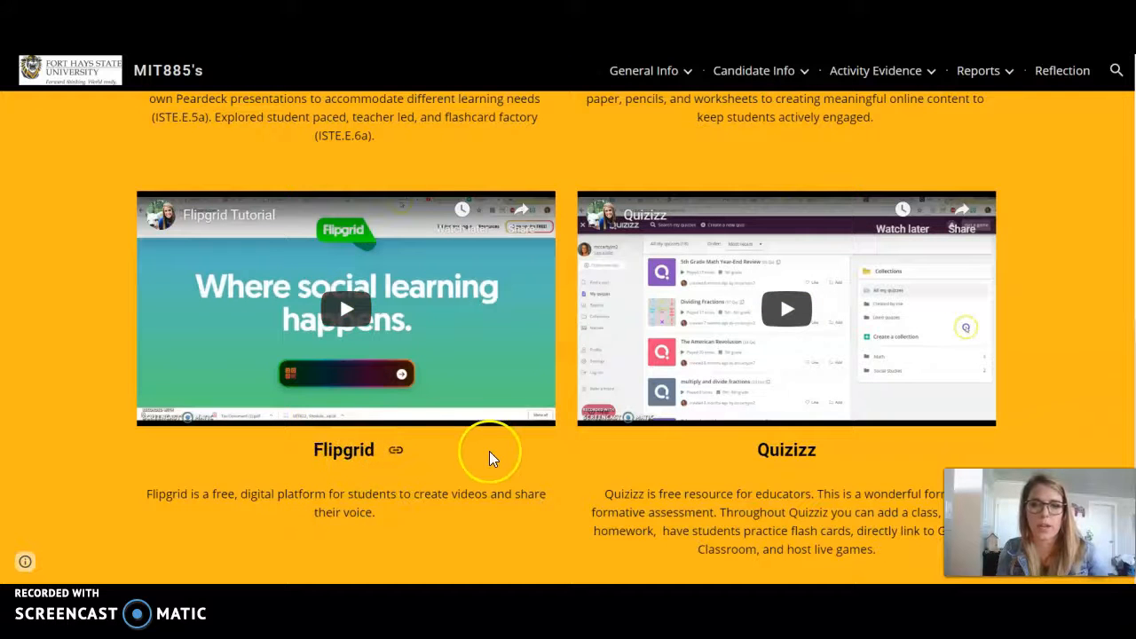
scroll(down, 3)
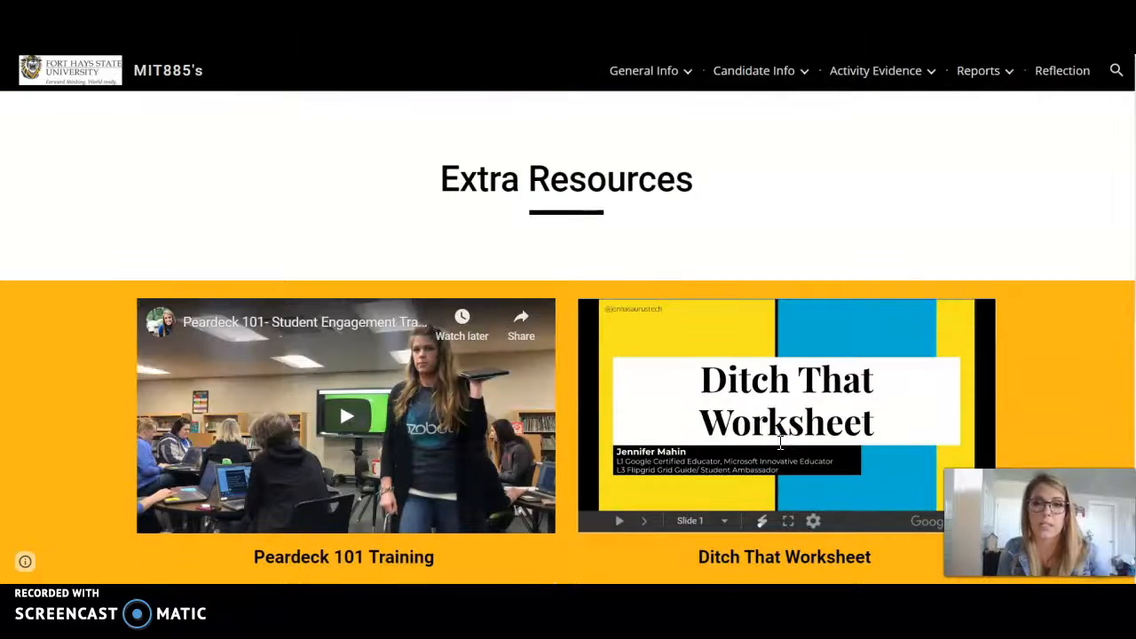
click(875, 70)
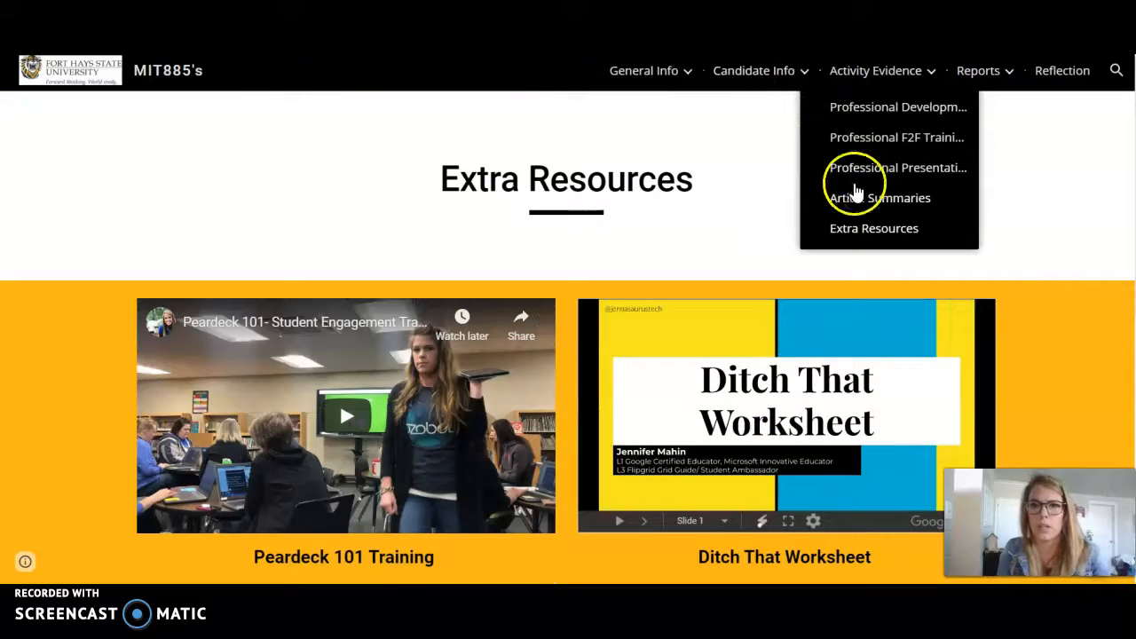
- Scroll through the Google in Education, Google Classroom and Electronic Textbooks article summaries
click(878, 197)
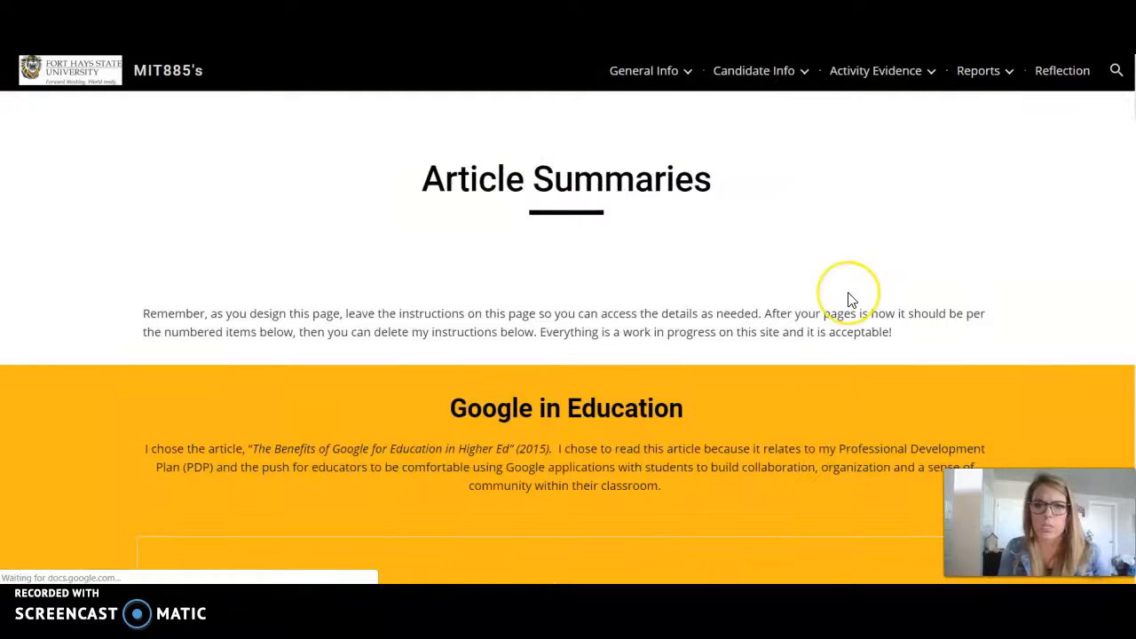
scroll(down, 3)
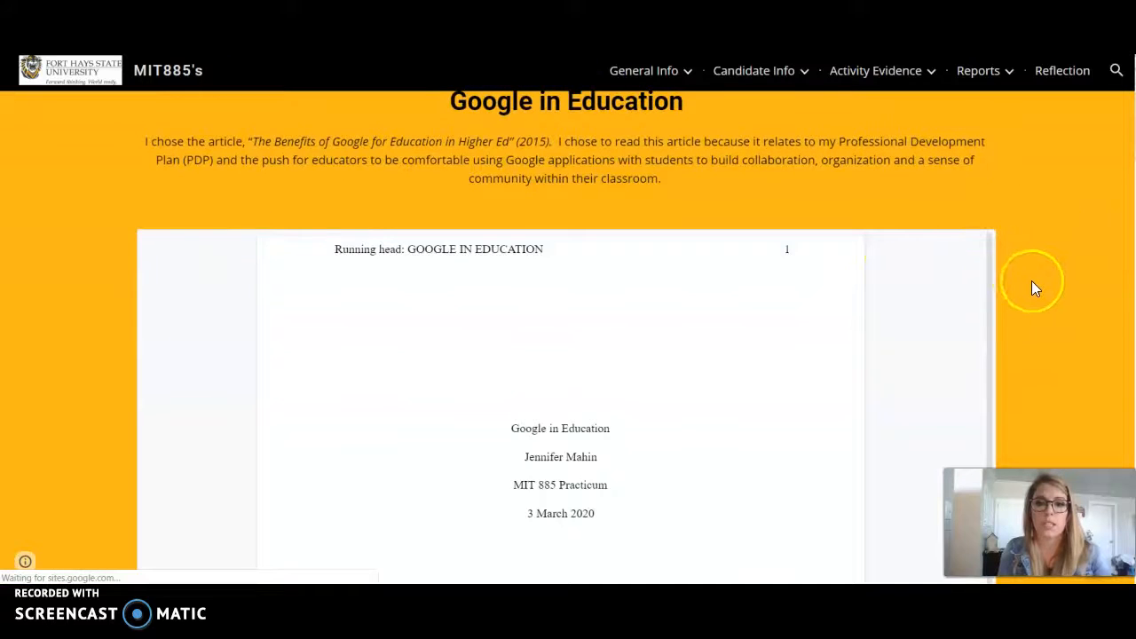
scroll(down, 3)
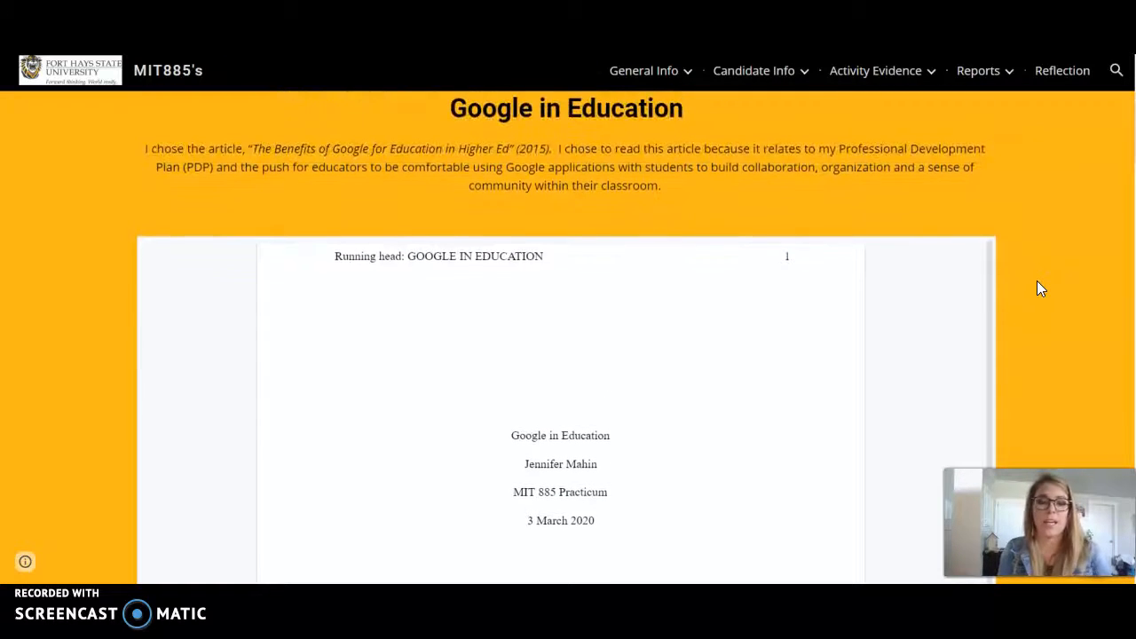
scroll(down, 3)
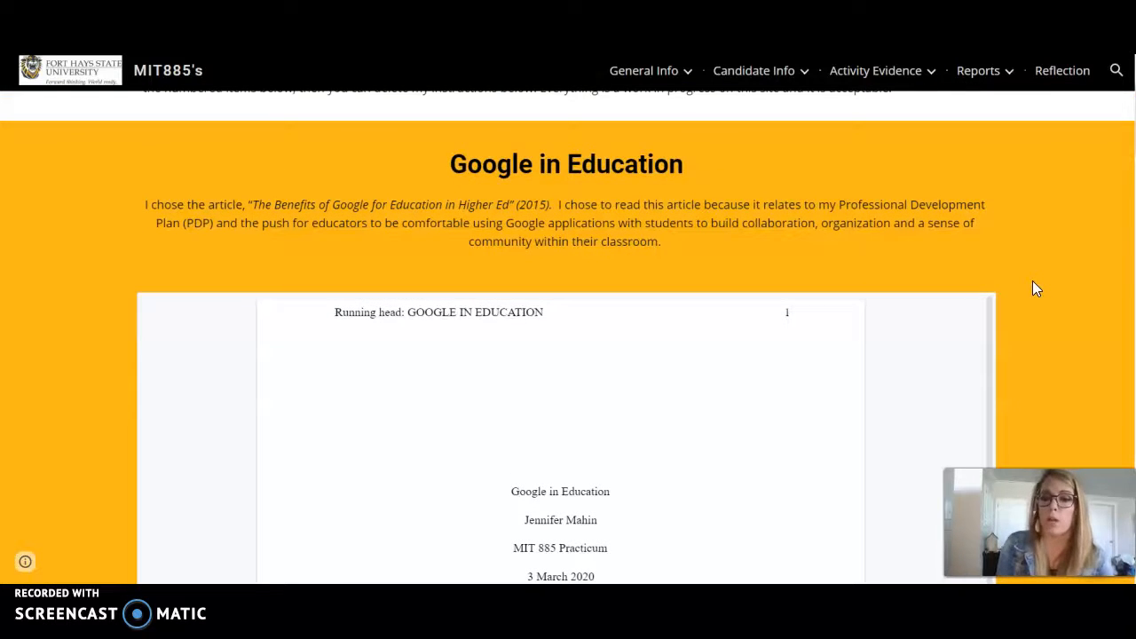
scroll(down, 3)
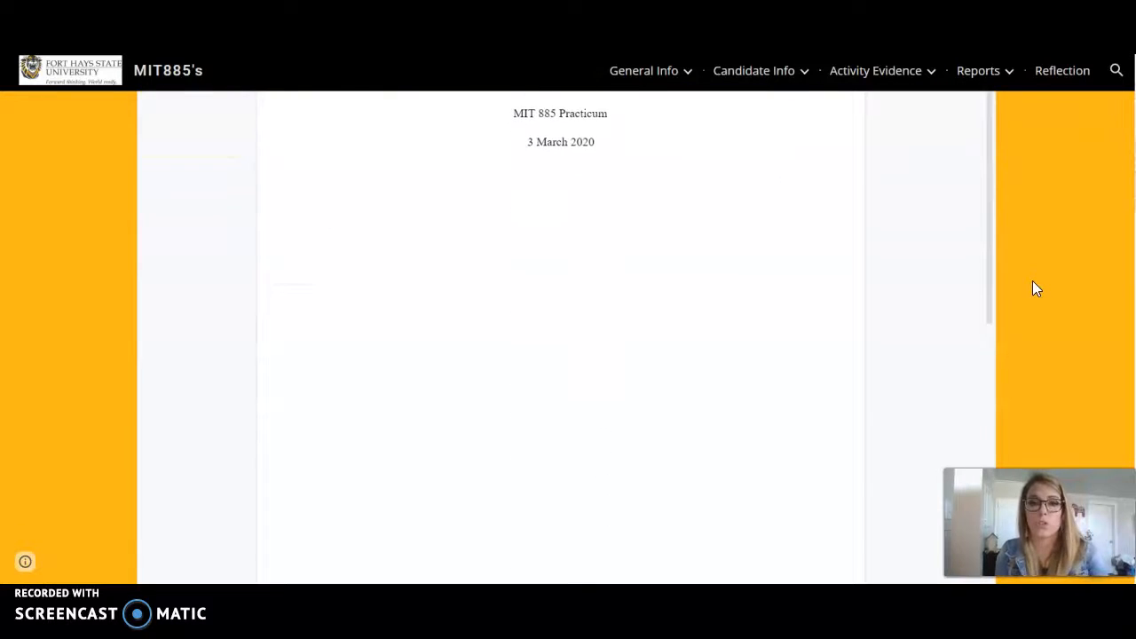
scroll(down, 3)
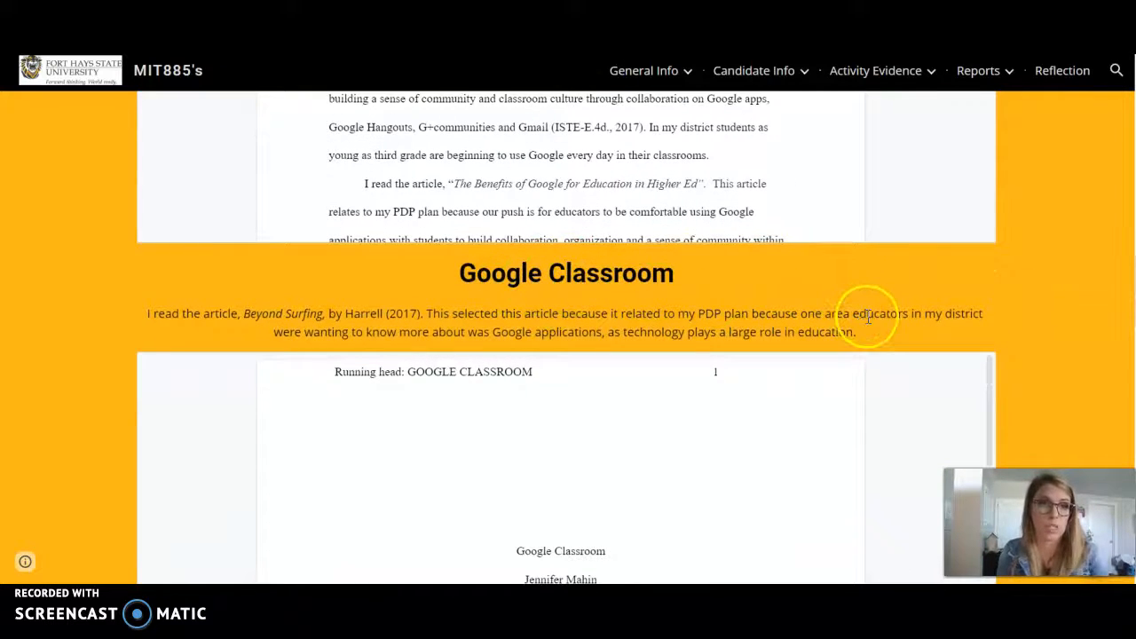
scroll(down, 3)
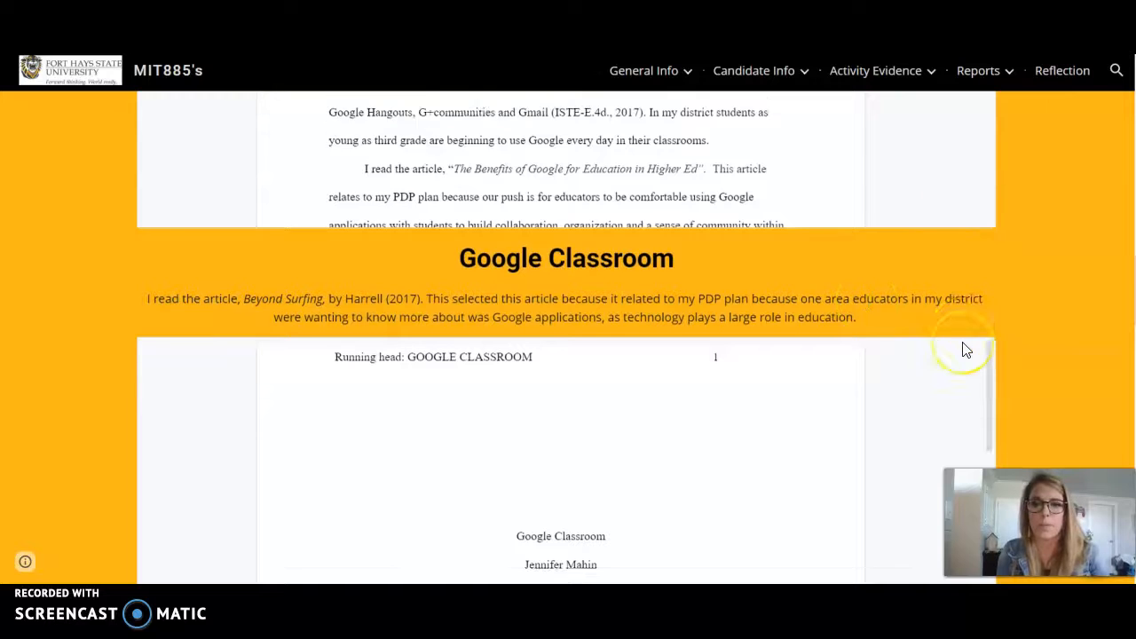
scroll(down, 3)
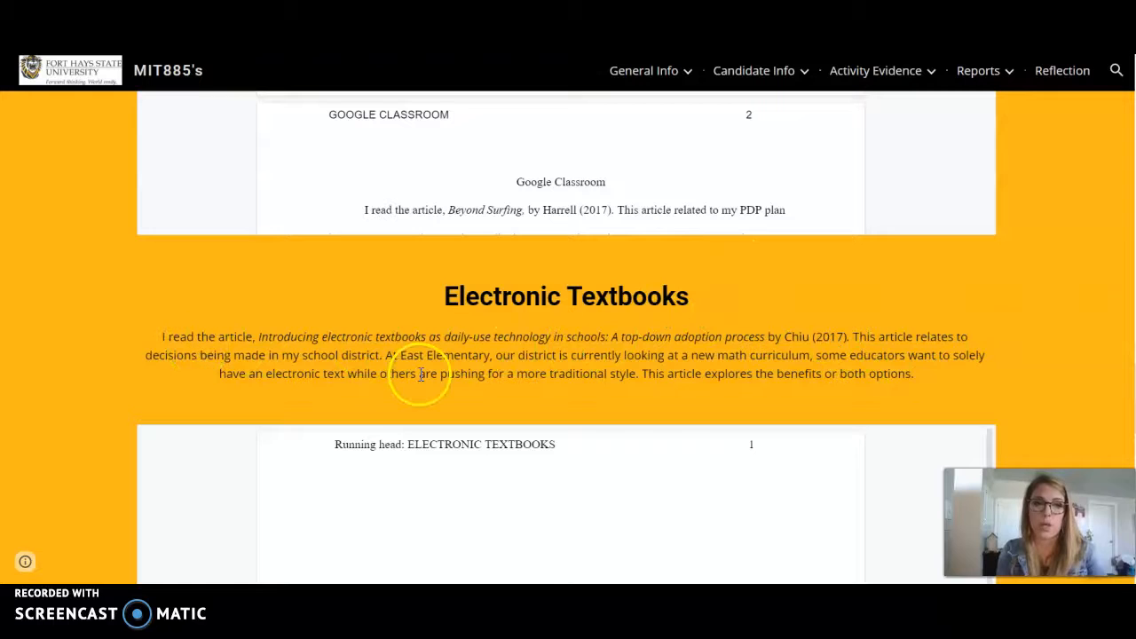
mouse_move(449, 330)
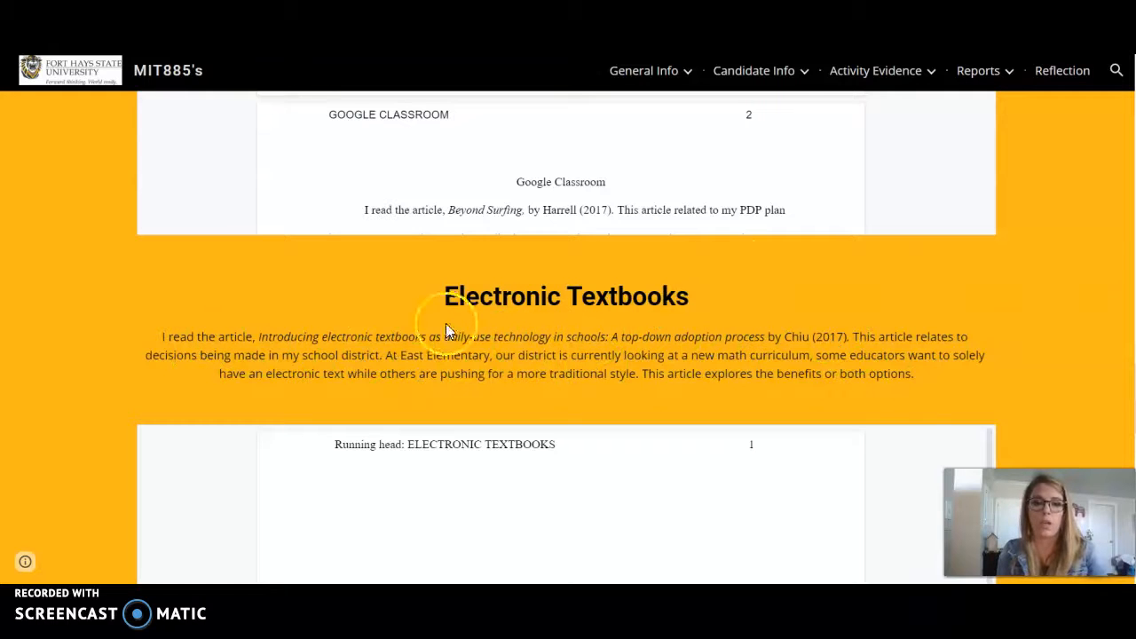
mouse_move(959, 344)
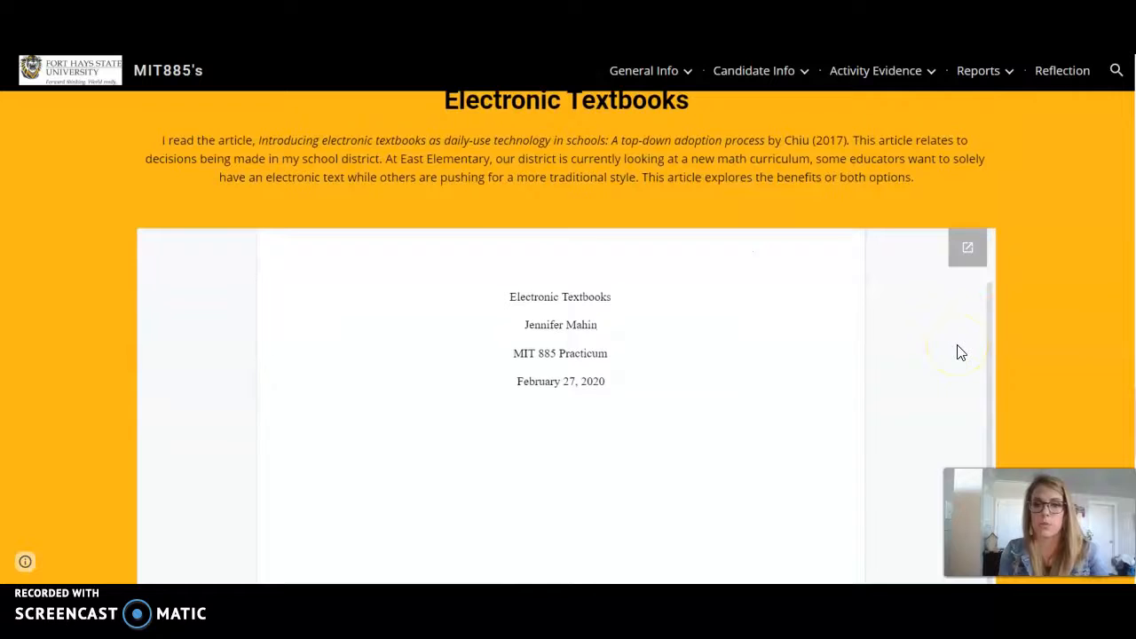
click(979, 70)
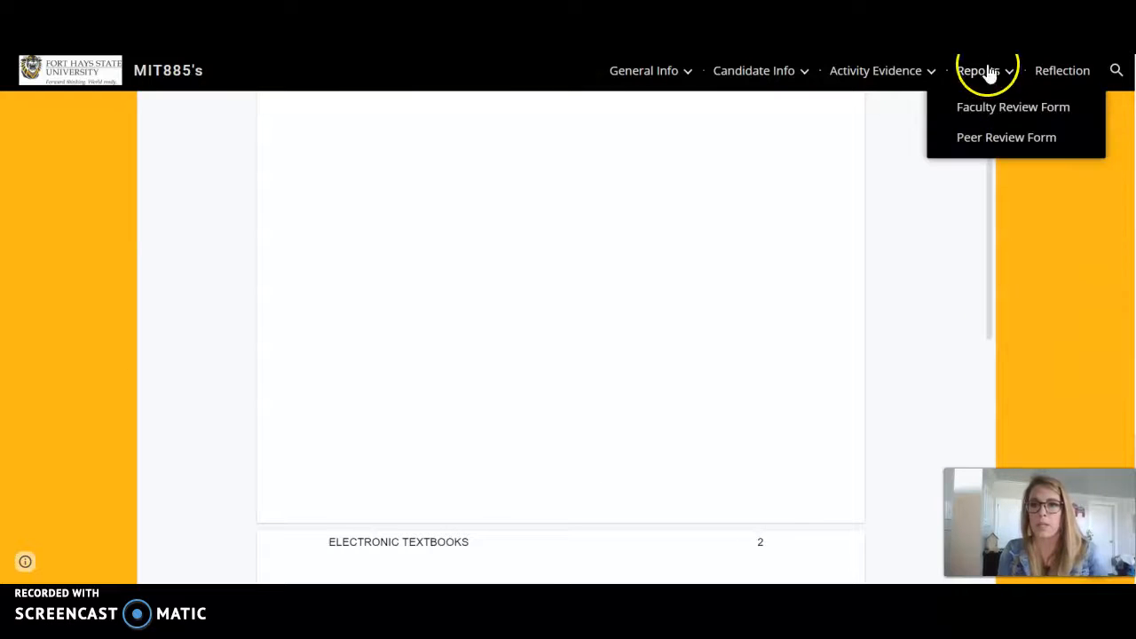
- Go to the Reflection page and scroll the Transference Reflection document to the synthesis stage
click(1062, 71)
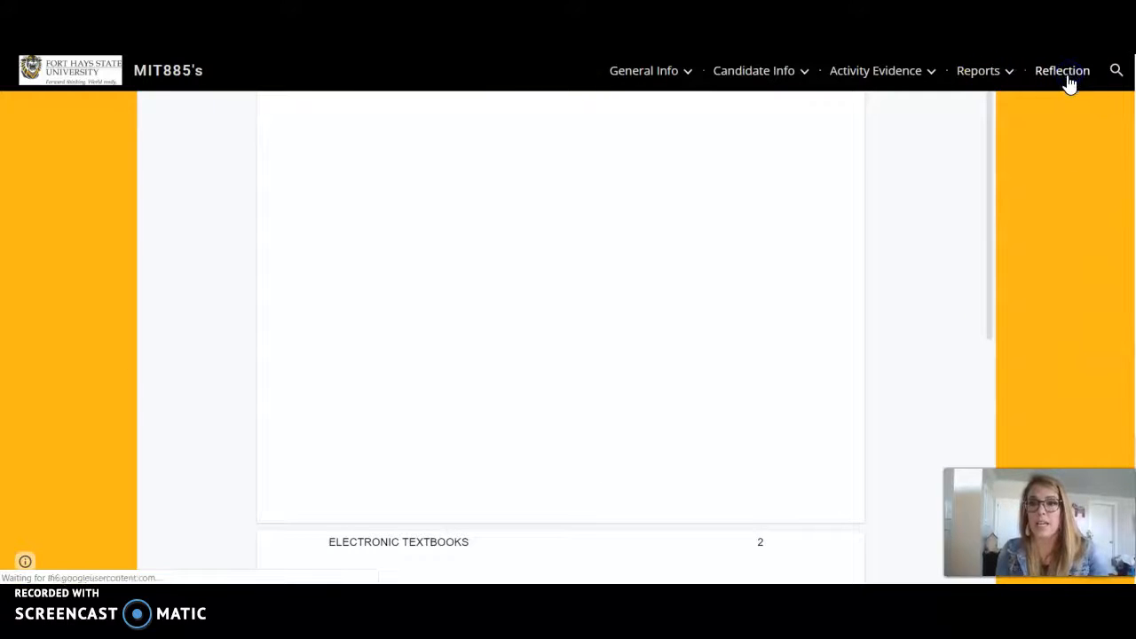
click(1061, 70)
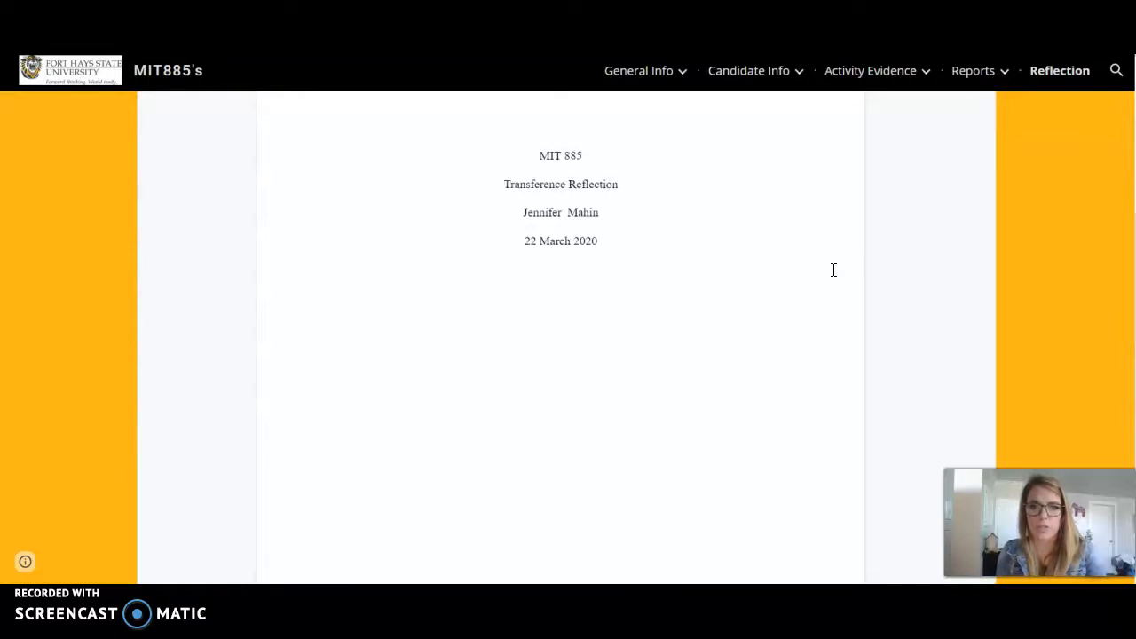
scroll(down, 3)
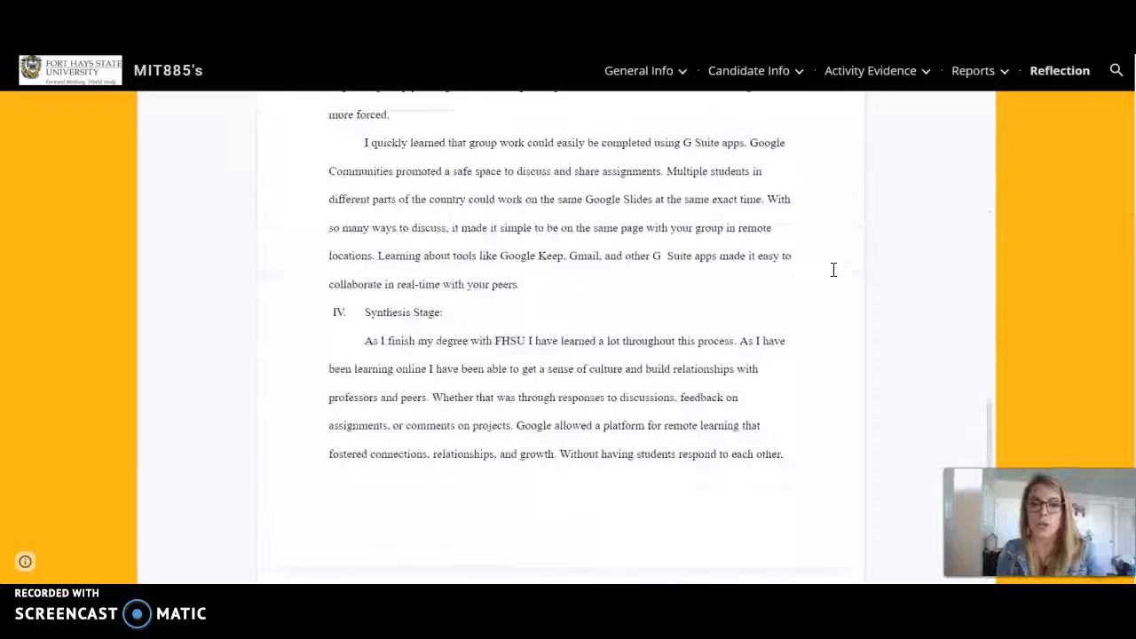
scroll(down, 3)
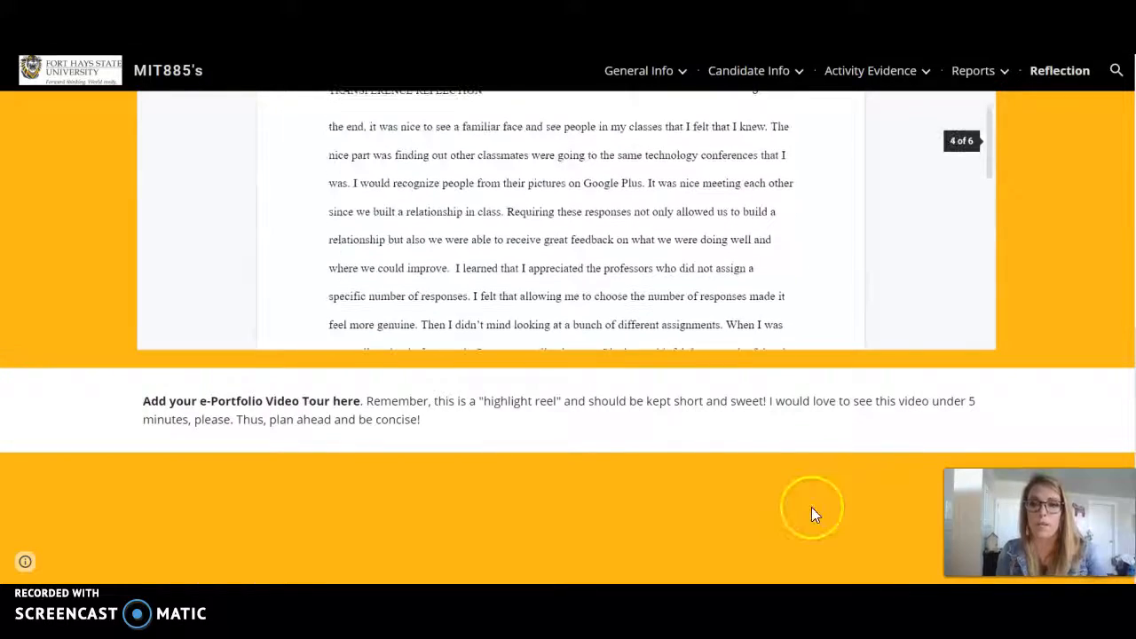
scroll(down, 3)
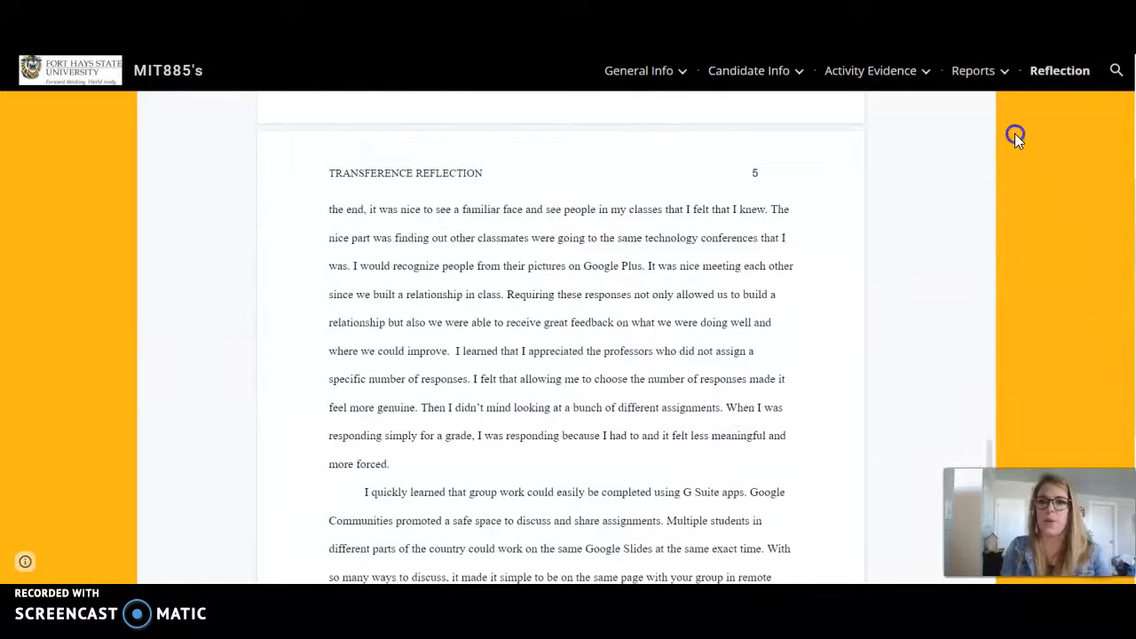
scroll(down, 3)
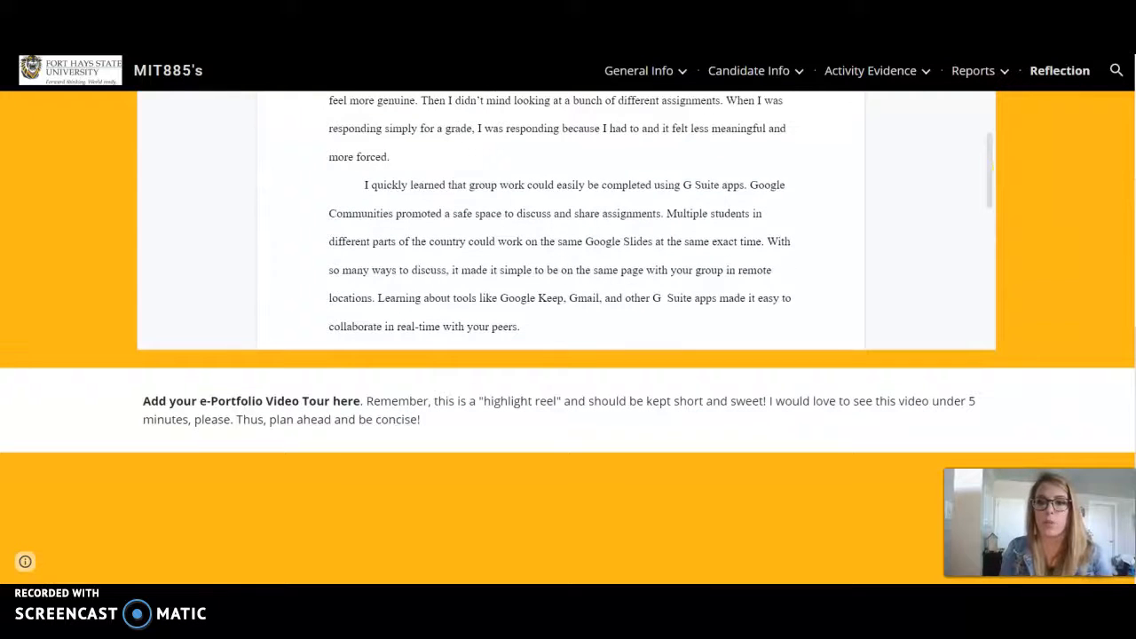